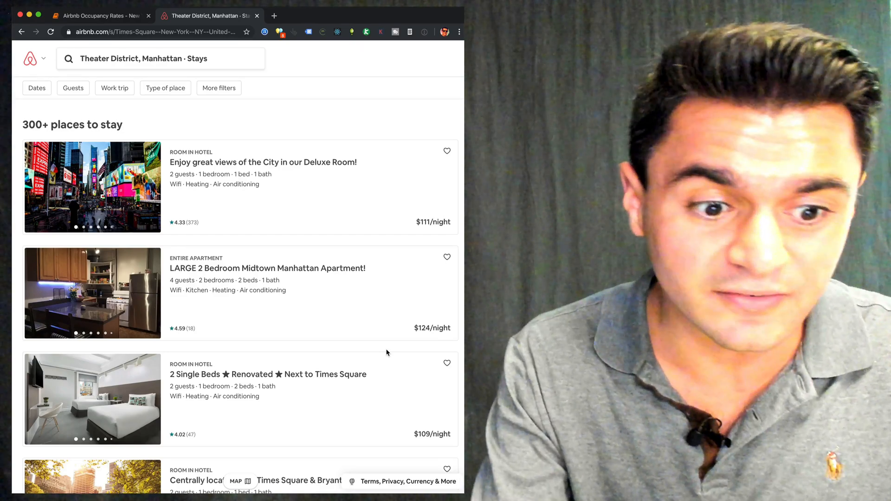
# - Scroll the Theater District search results down to the Midtown Manhattan 2-bedroom listing
pyautogui.scroll(-3)
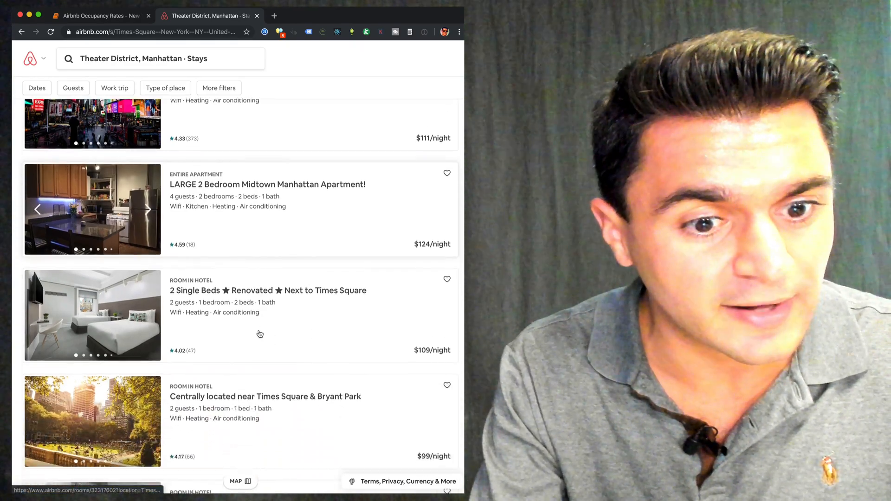
pyautogui.scroll(-3)
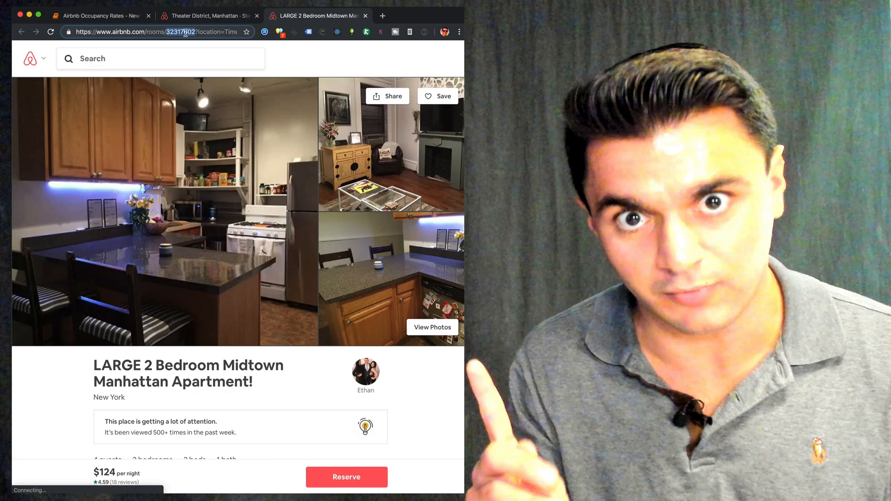
# - Move the listing's availability calendar forward month by month toward June 2020
pyautogui.scroll(-3)
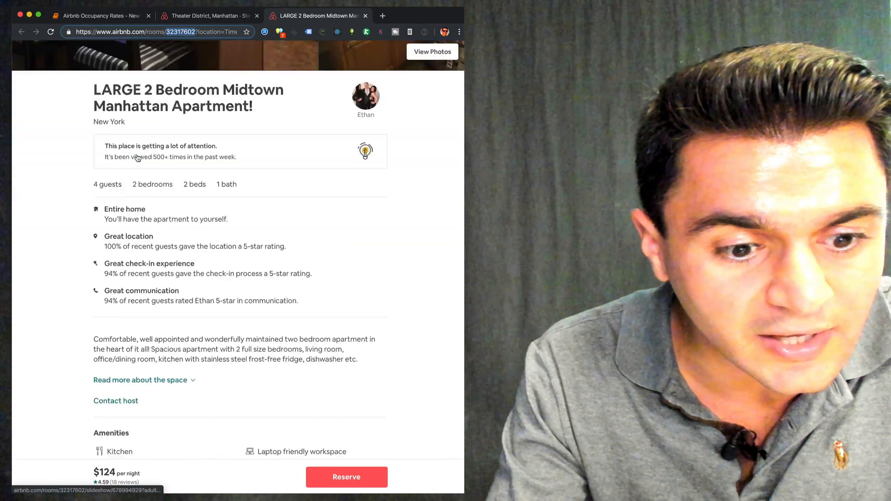
pyautogui.scroll(-3)
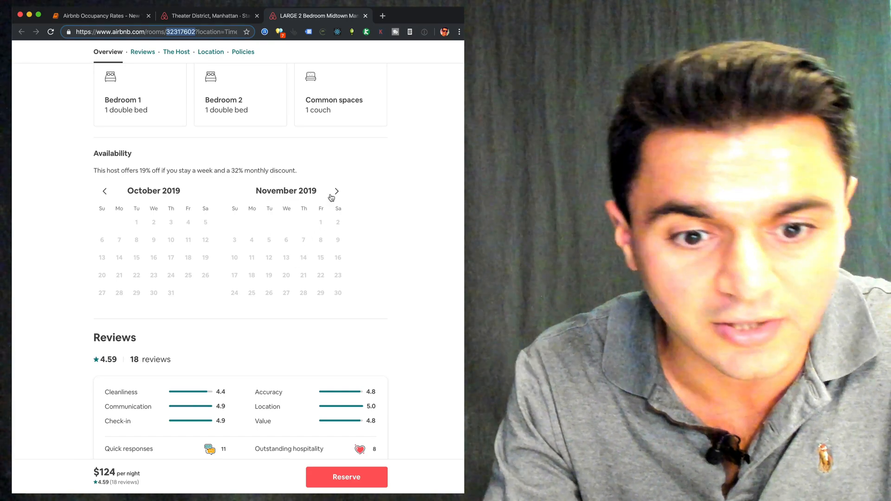
pyautogui.click(335, 190)
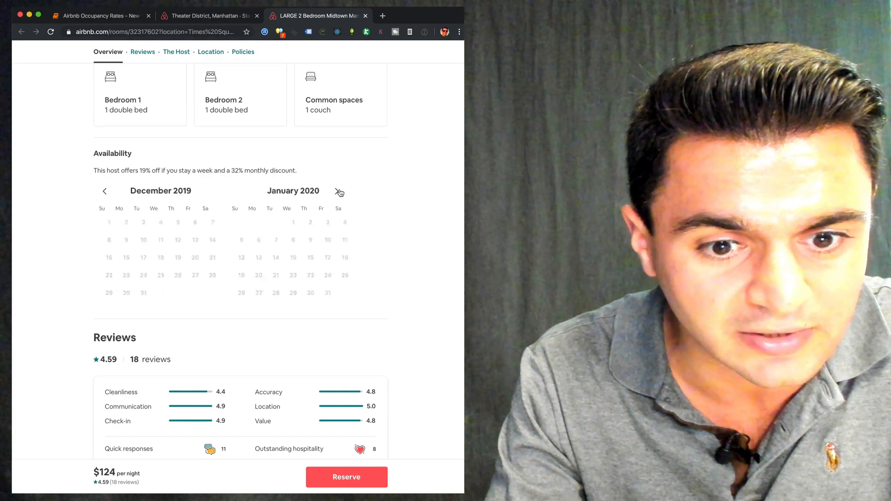
pyautogui.click(340, 191)
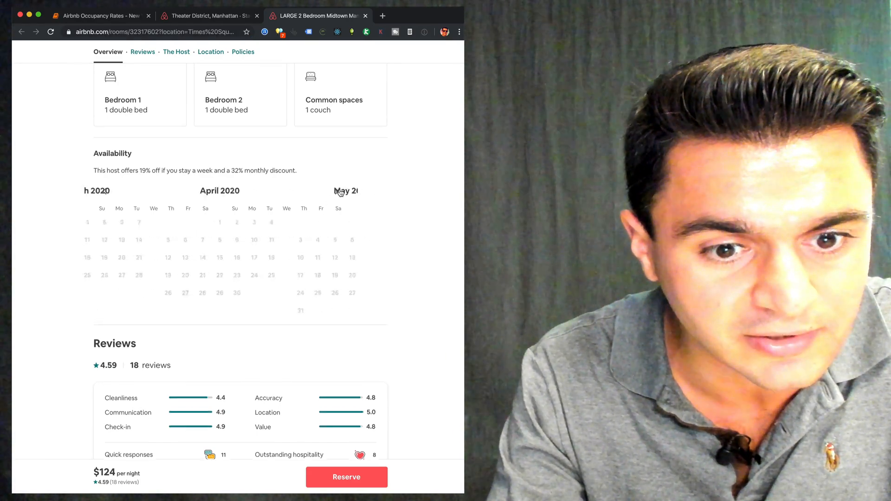
pyautogui.click(336, 191)
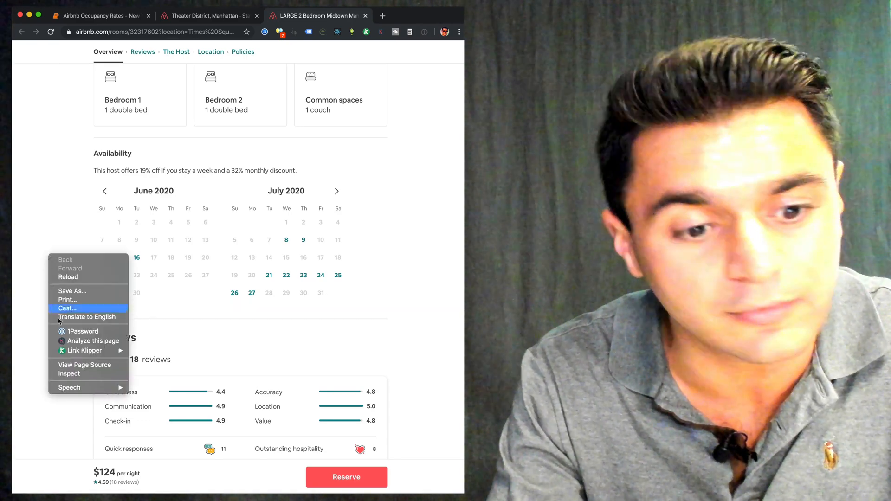
# - Capture the listing page's XHR requests in DevTools Network by reloading the page
pyautogui.click(69, 373)
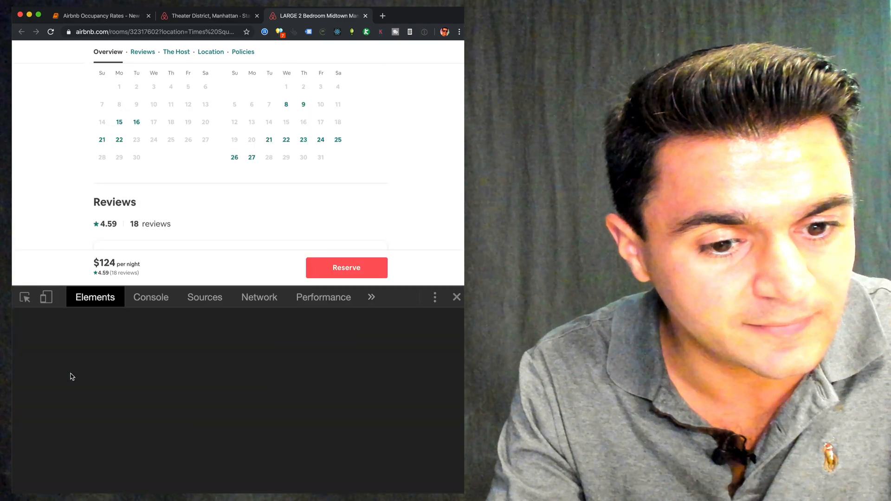
pyautogui.click(259, 297)
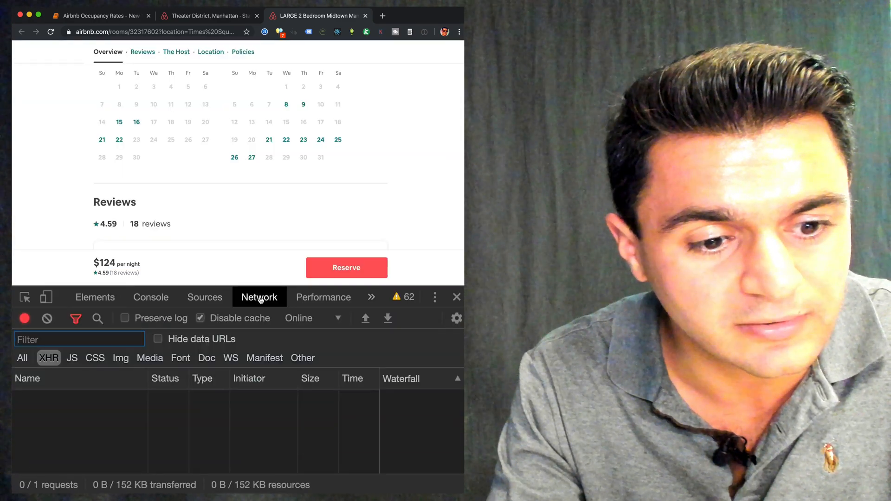
pyautogui.moveTo(48, 358)
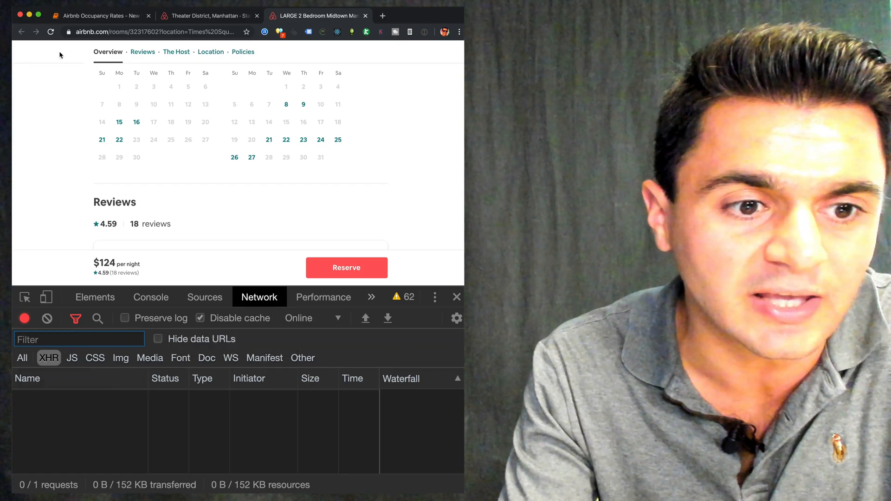
pyautogui.click(50, 31)
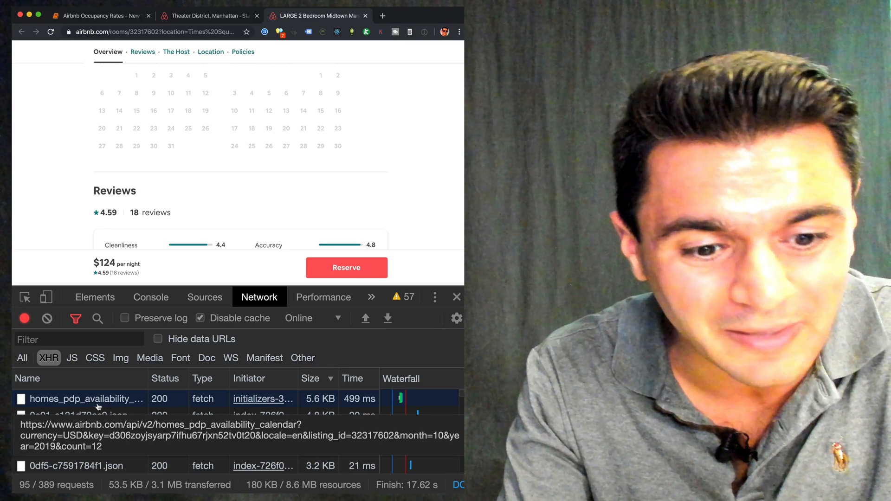
# - Show the homes_pdp_availability_calendar request's headers with its URL and GET method
pyautogui.click(85, 398)
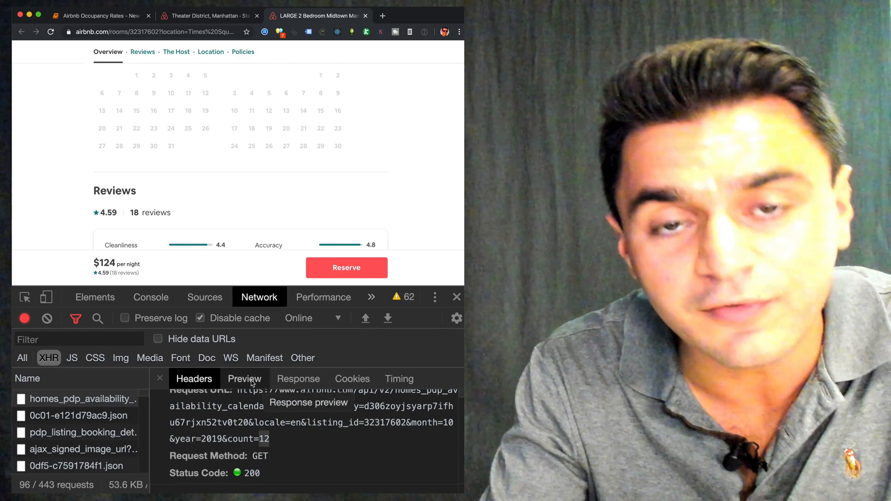
# - Expand the response preview's calendar_months down to the 2020-06-21 day entry
pyautogui.click(244, 379)
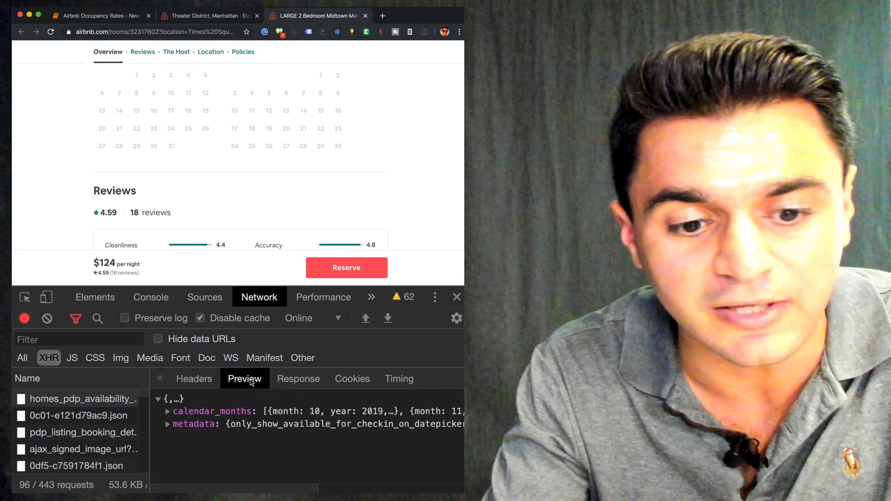
pyautogui.click(167, 411)
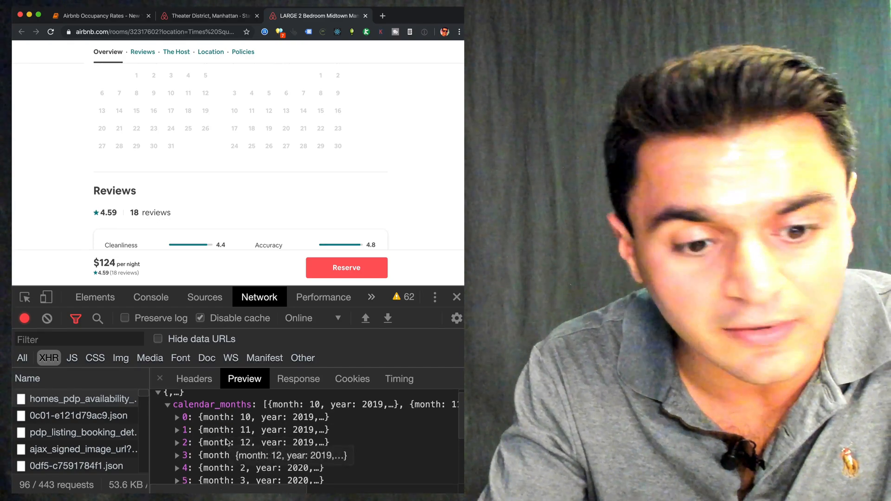
pyautogui.click(177, 430)
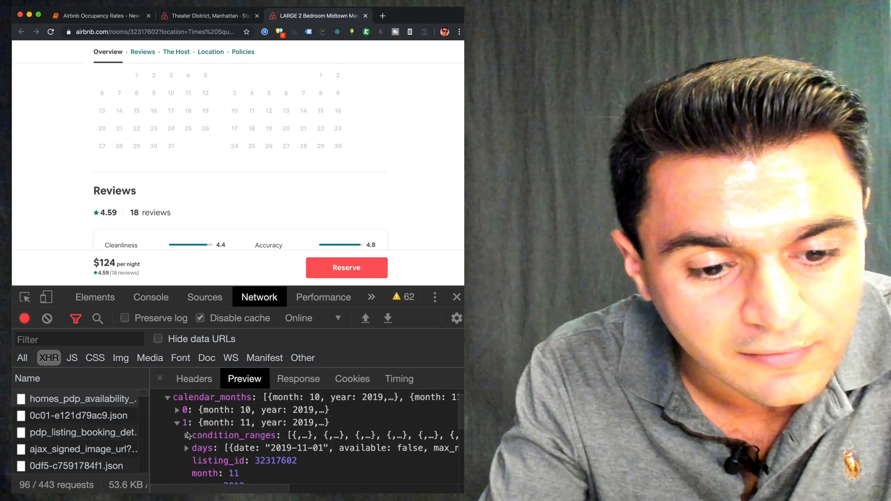
pyautogui.click(186, 448)
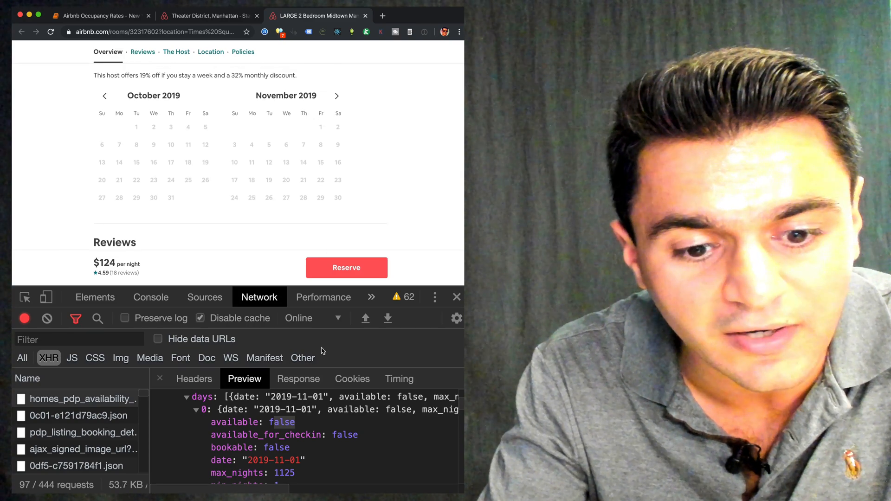
pyautogui.scroll(-3)
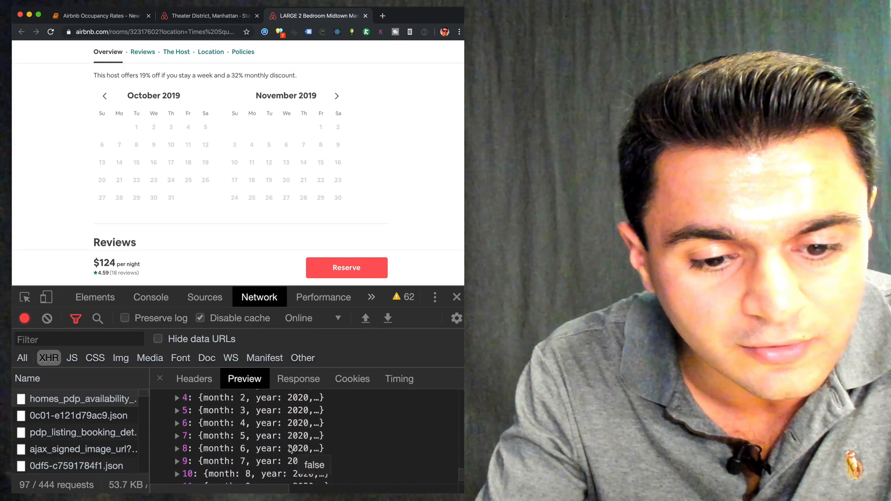
pyautogui.scroll(-3)
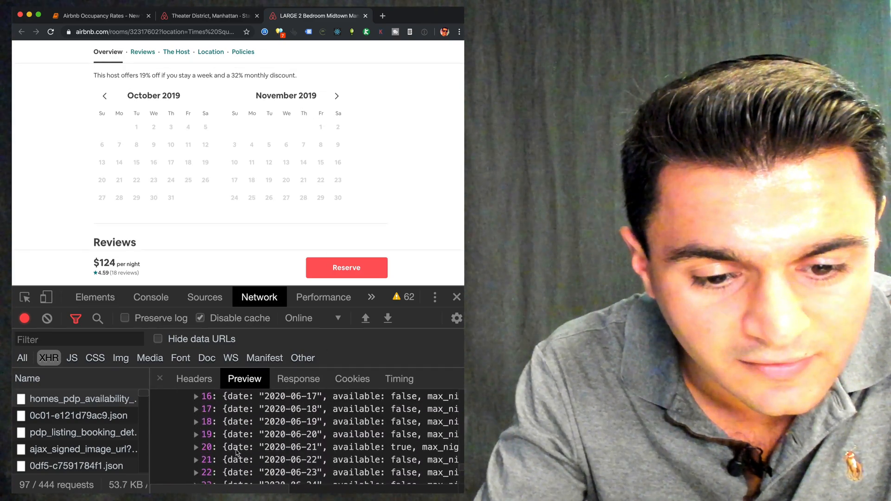
pyautogui.click(196, 447)
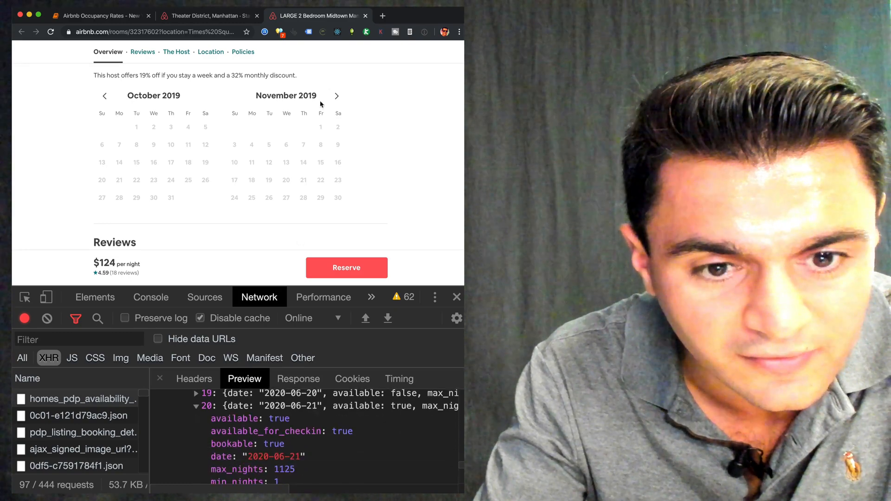
# - Match June 2020 on the listing calendar, then return to the request headers
pyautogui.click(336, 96)
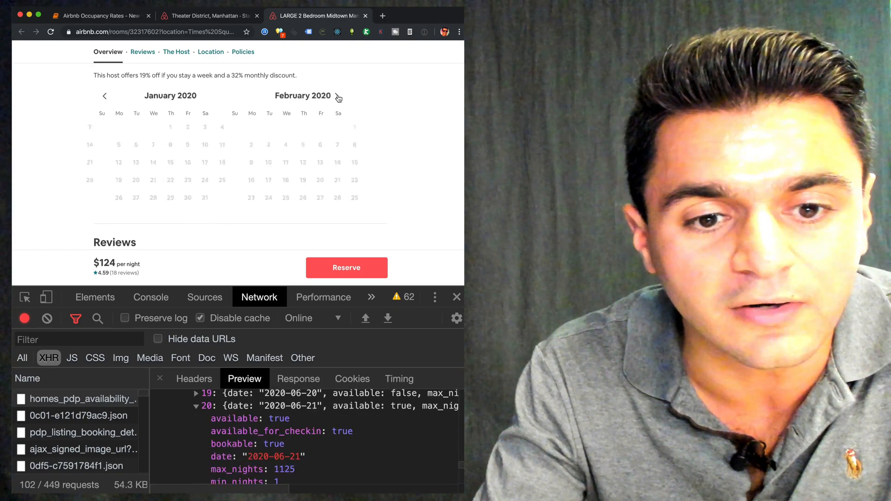
pyautogui.click(338, 96)
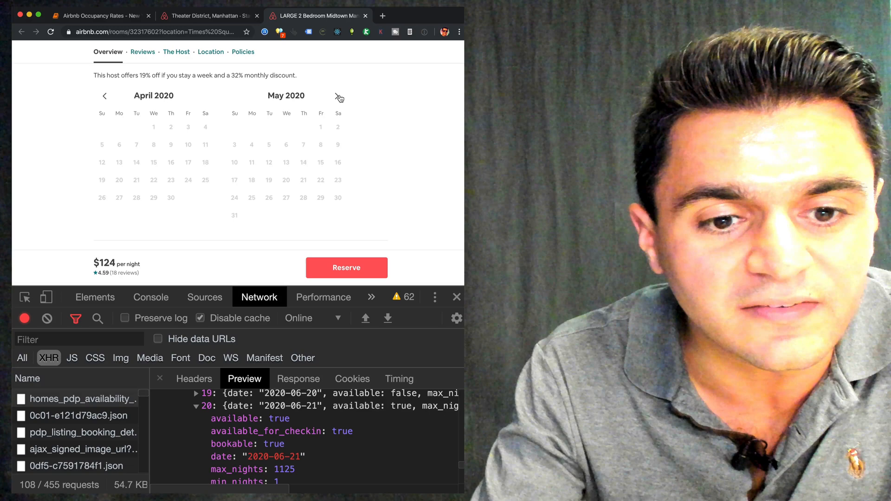
pyautogui.click(339, 95)
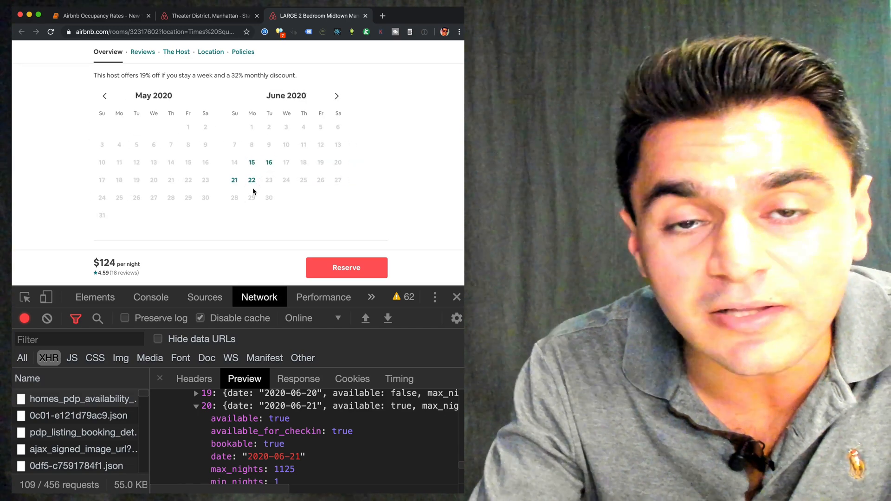
pyautogui.click(194, 379)
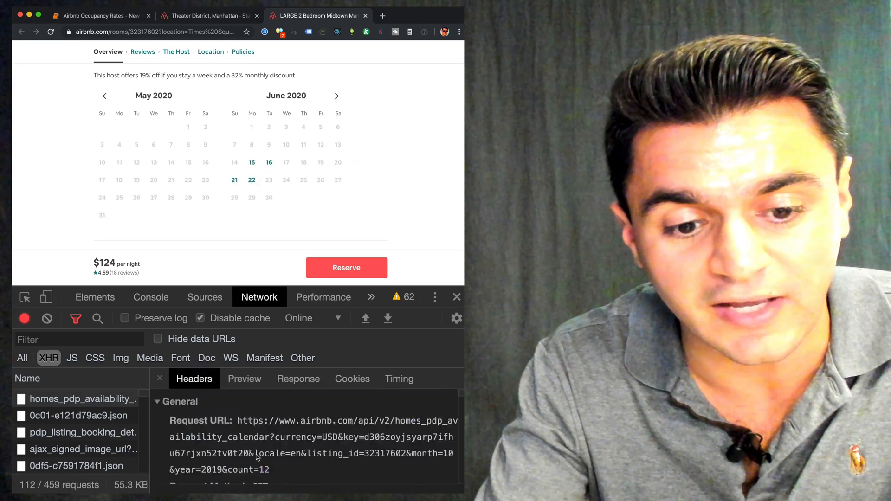
pyautogui.scroll(-3)
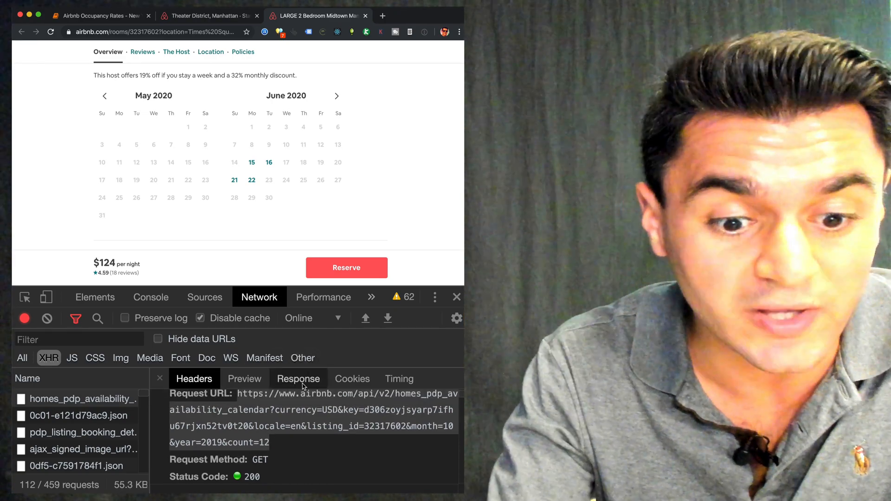
# - View the calendar request's raw response text for copying into Sublime Text
pyautogui.click(298, 379)
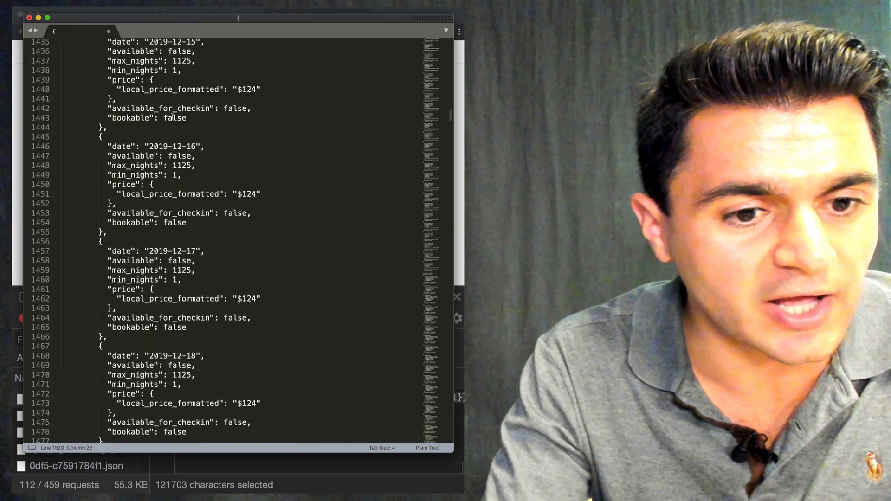
pyautogui.scroll(3)
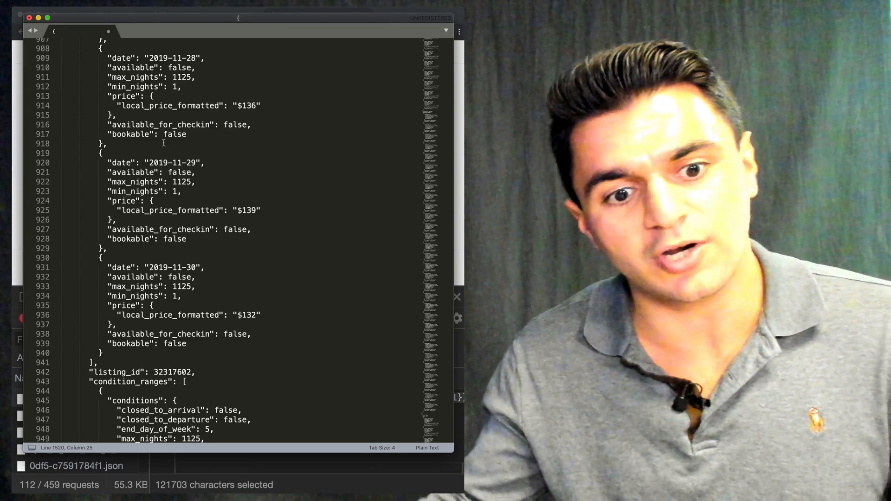
pyautogui.moveTo(214, 156)
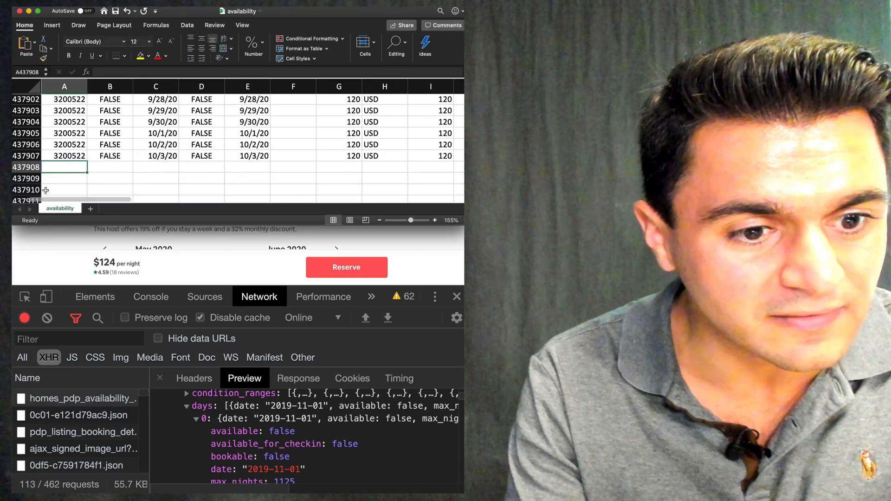
# - Enter listing ID 32317602 and check the 2019-11-02 day entry in the response
pyautogui.write('32317602?location=Times%20Squ...')
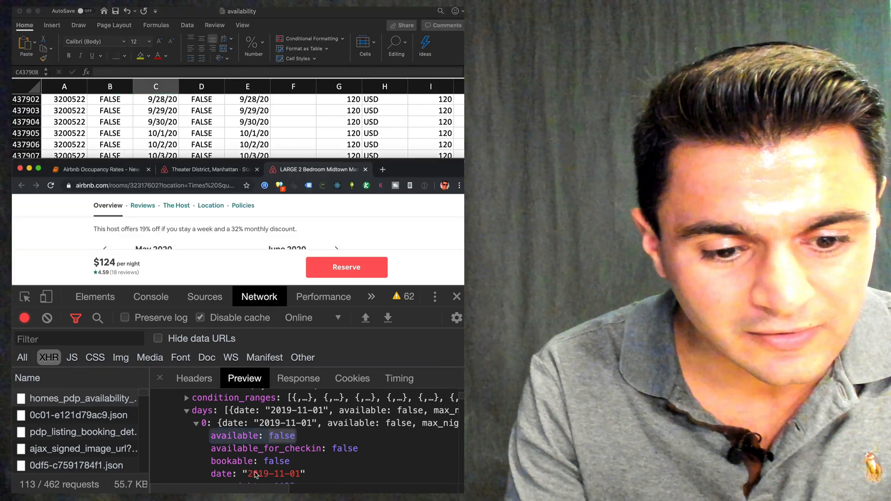
pyautogui.scroll(-3)
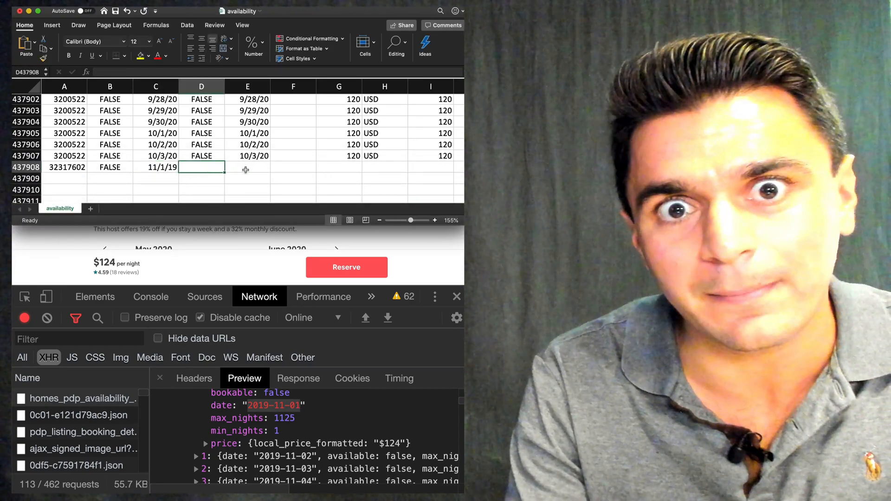
pyautogui.scroll(3)
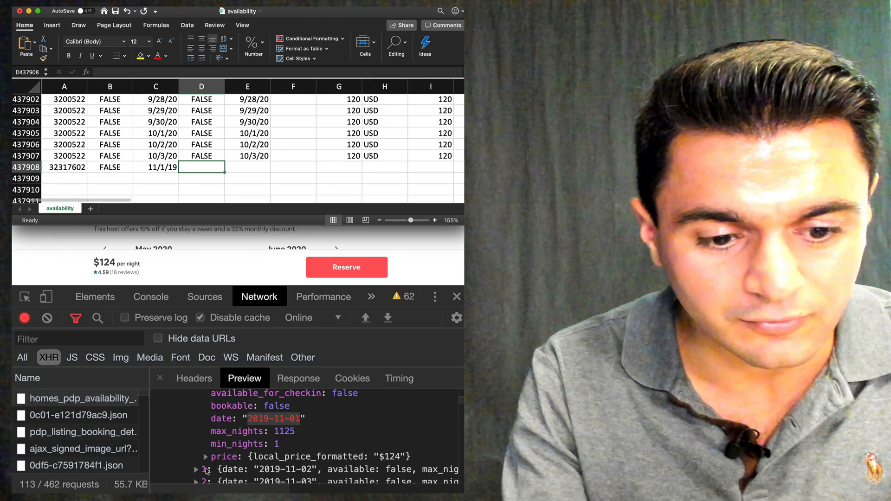
pyautogui.click(196, 469)
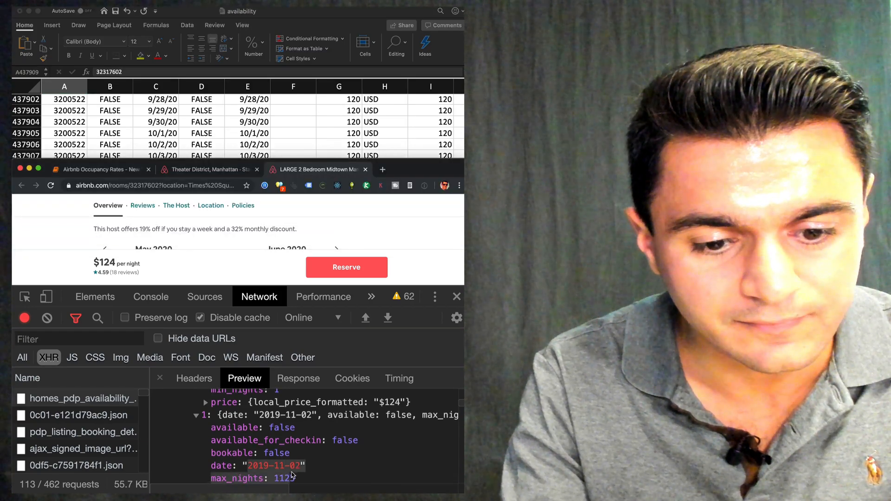
# - Enter the date 11/2/2019 in the new row's date cell
pyautogui.click(156, 178)
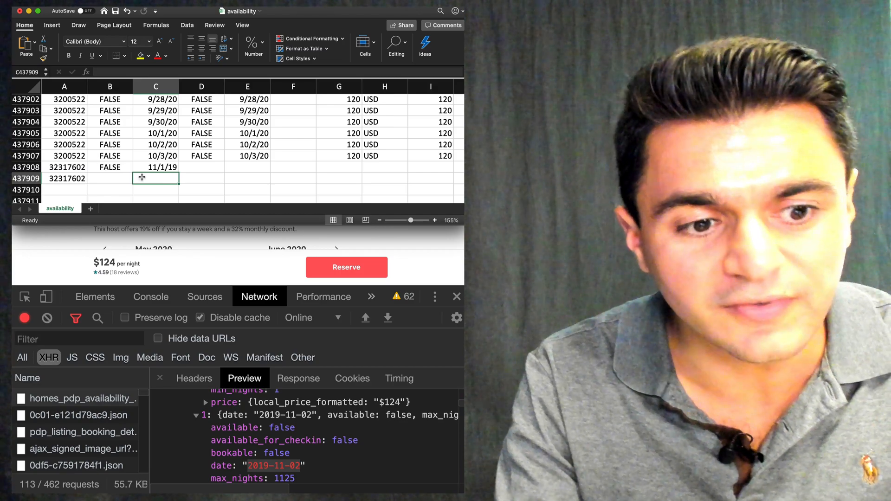
pyautogui.write('11/2/2019')
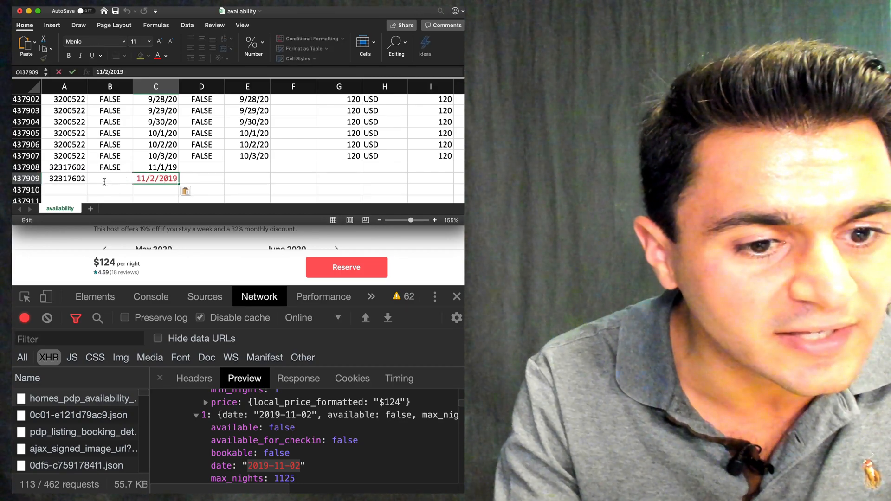
pyautogui.click(25, 178)
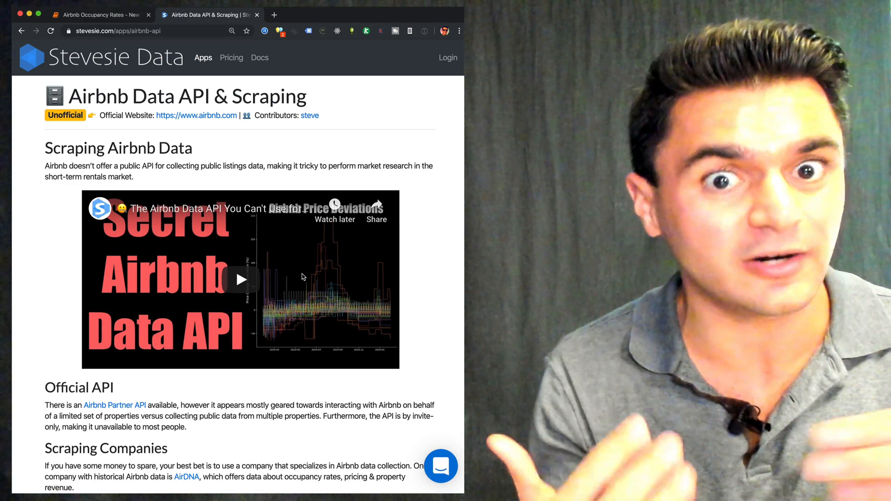
# - Reach the Data URLs section and open the Airbnb Availability endpoint page
pyautogui.scroll(-3)
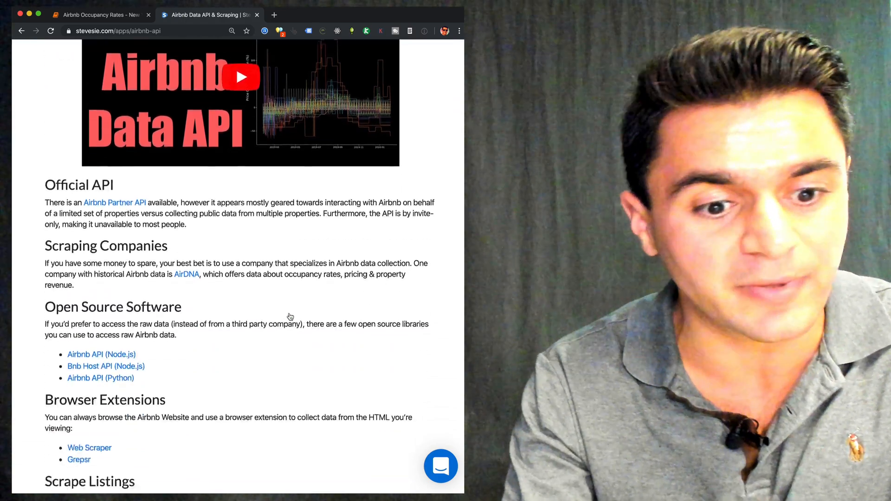
pyautogui.scroll(-3)
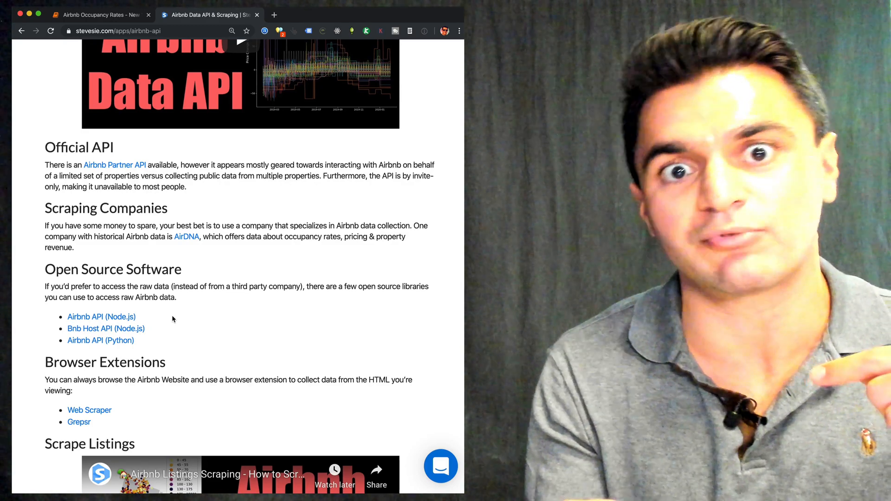
pyautogui.scroll(-3)
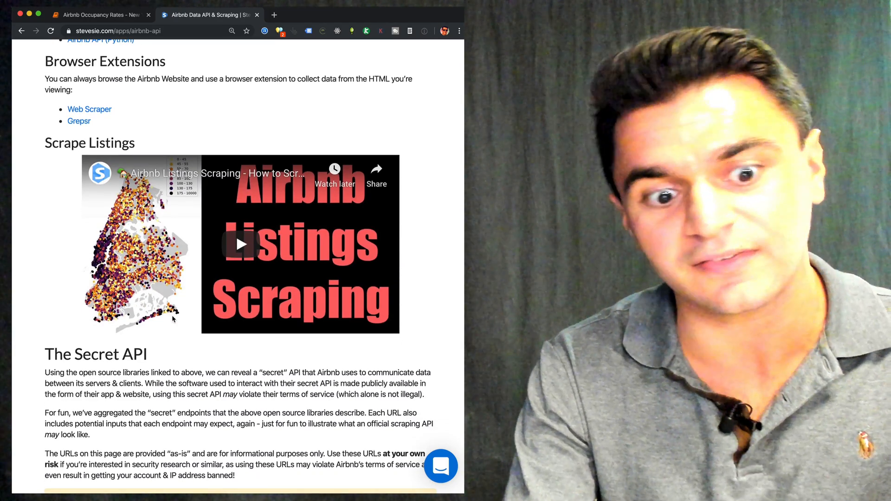
pyautogui.scroll(-3)
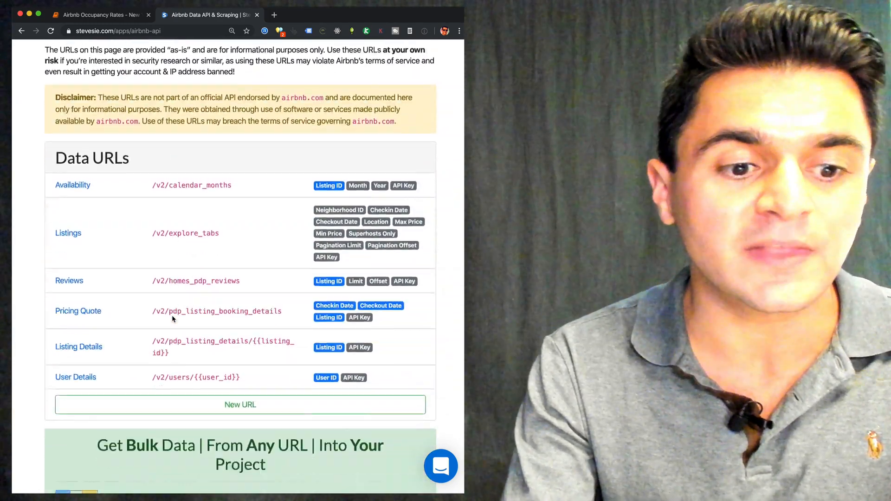
pyautogui.scroll(3)
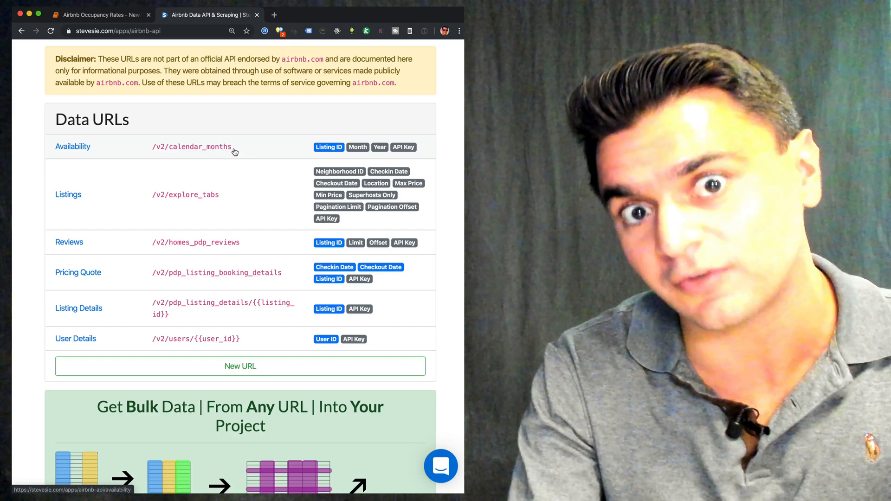
pyautogui.click(72, 147)
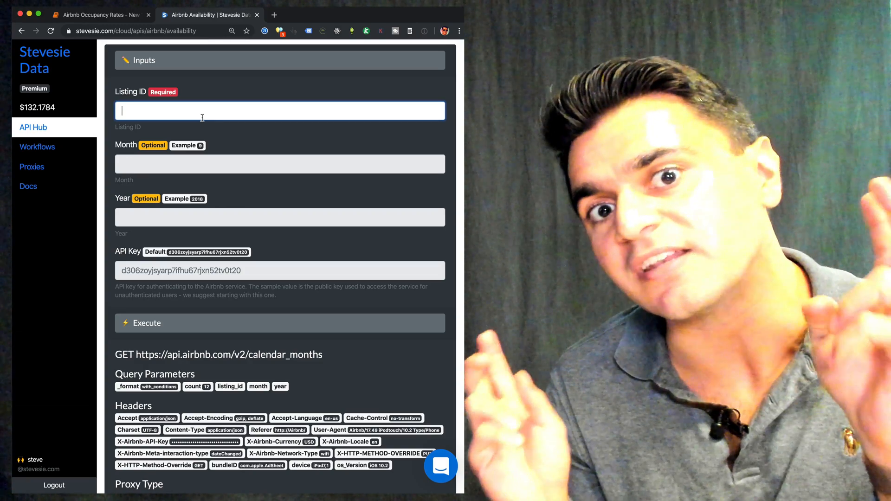
# - Review the endpoint's listing ID, month and year inputs and Execute section
pyautogui.scroll(-3)
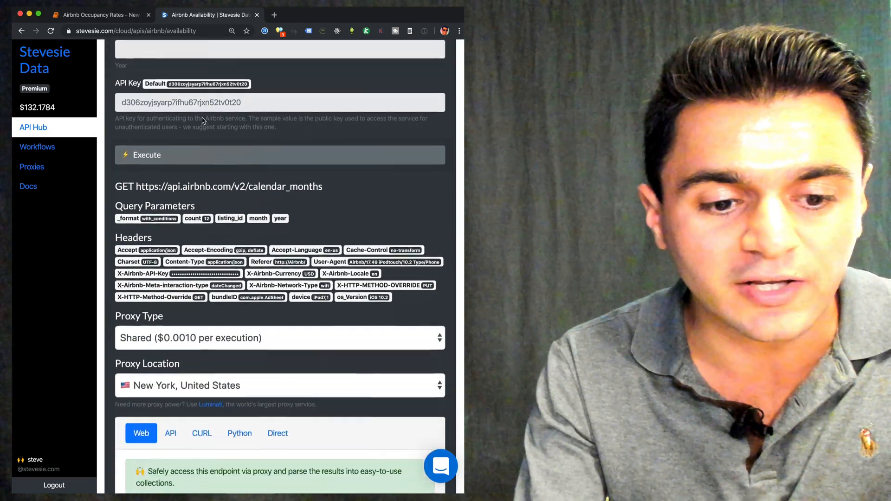
pyautogui.scroll(-3)
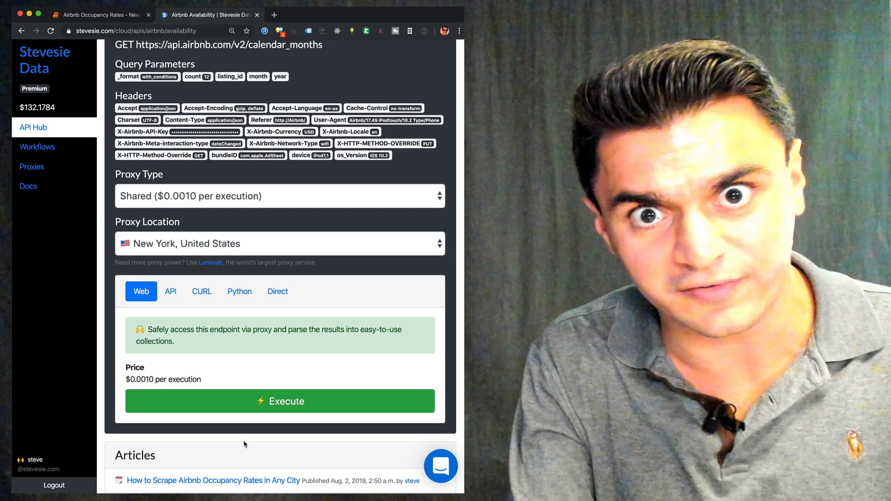
pyautogui.scroll(3)
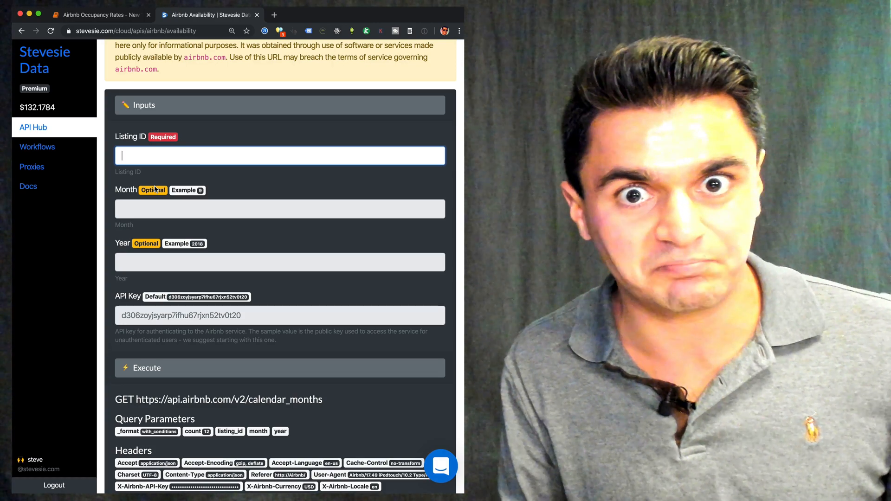
pyautogui.click(97, 14)
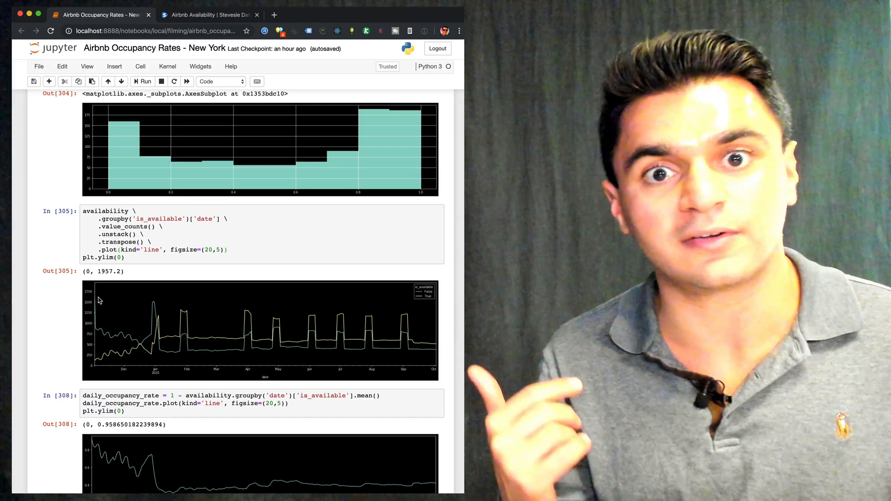
# - Rerun the availability loading cell filtered after 2019-11-01, giving 392573 rows × 32 columns
pyautogui.scroll(3)
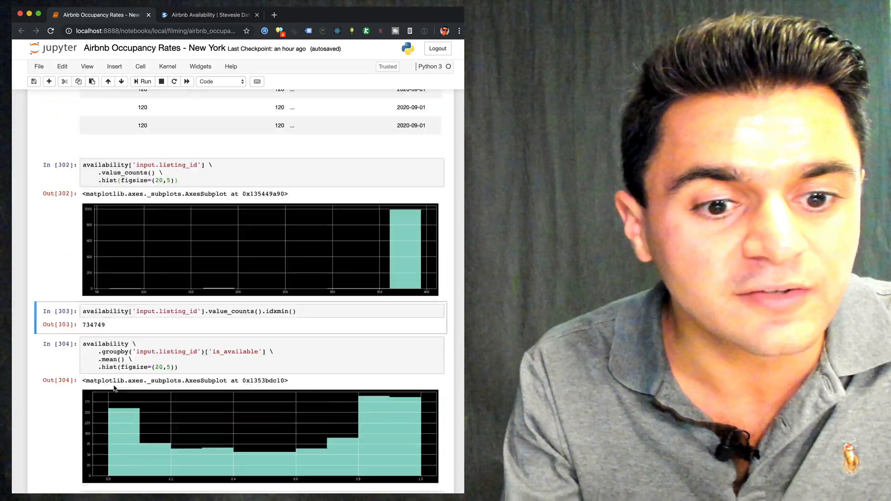
pyautogui.scroll(3)
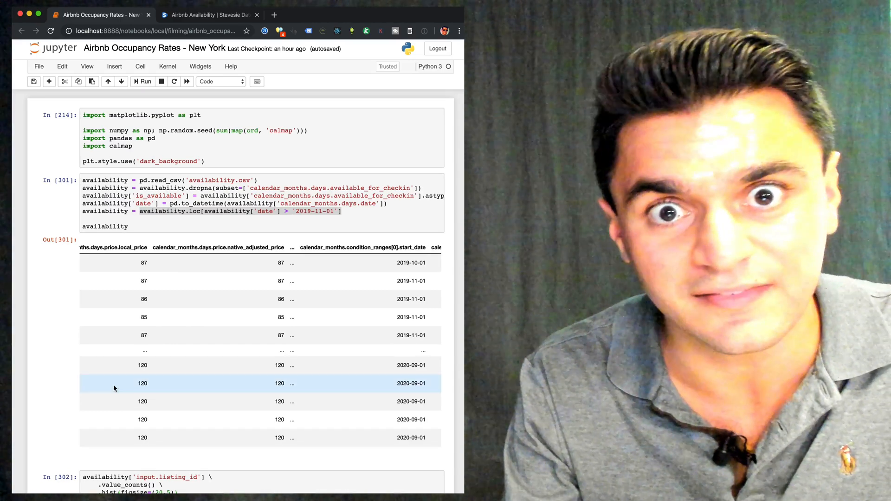
pyautogui.click(260, 180)
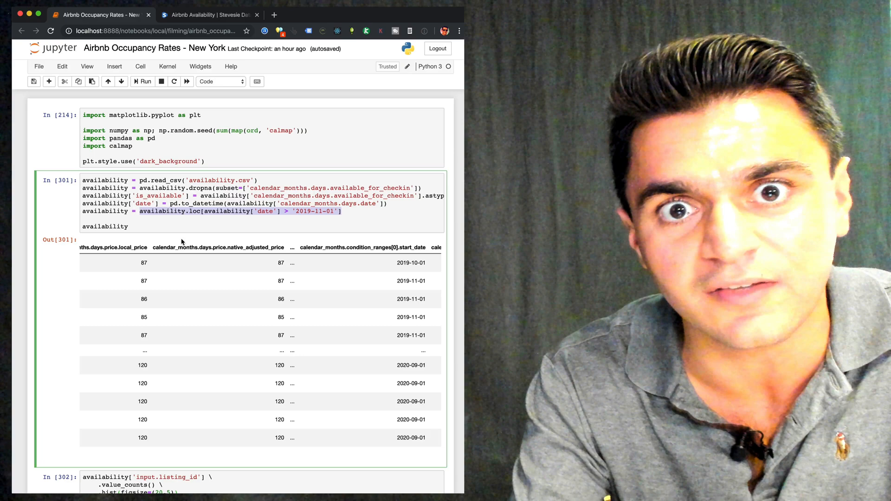
pyautogui.moveTo(260, 240)
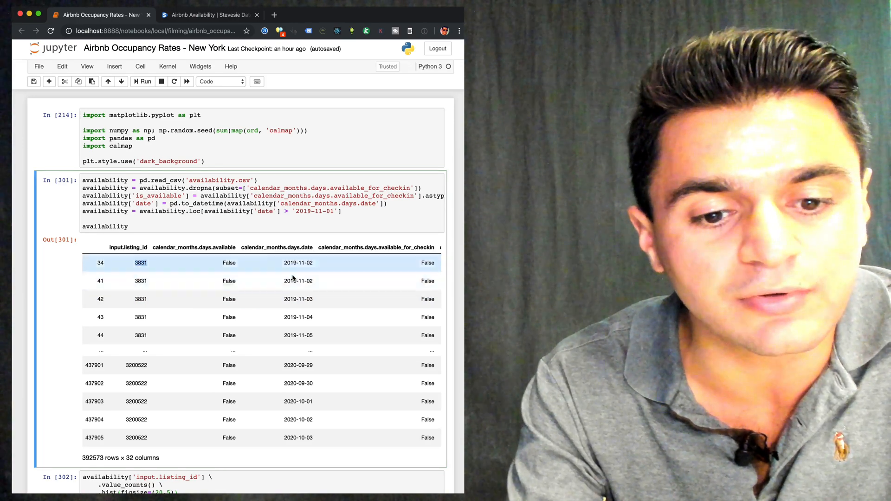
pyautogui.hscroll(3)
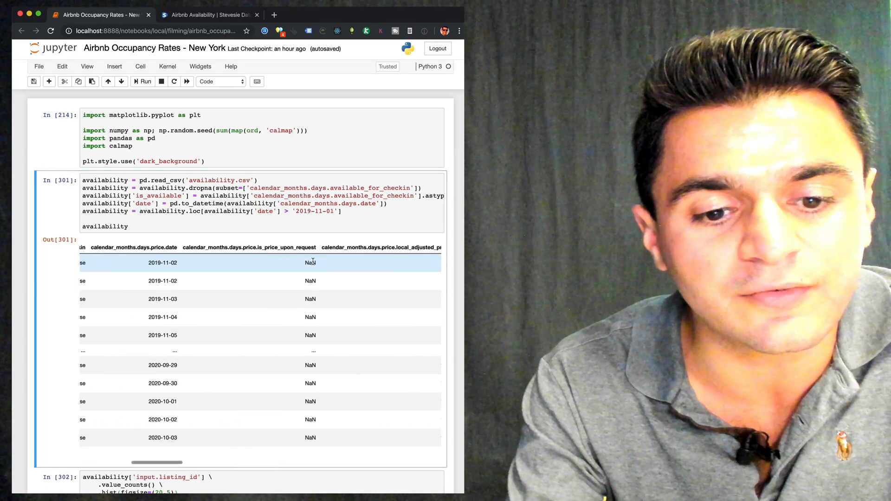
pyautogui.hscroll(3)
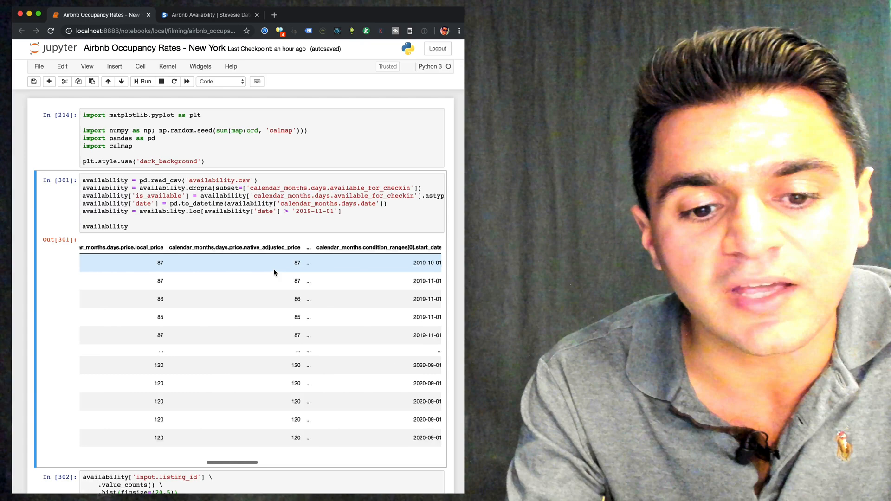
pyautogui.hscroll(3)
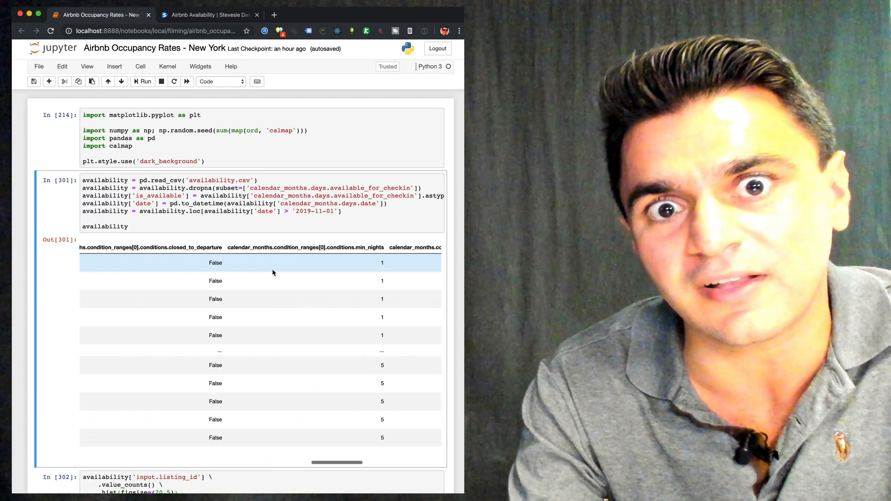
pyautogui.hscroll(3)
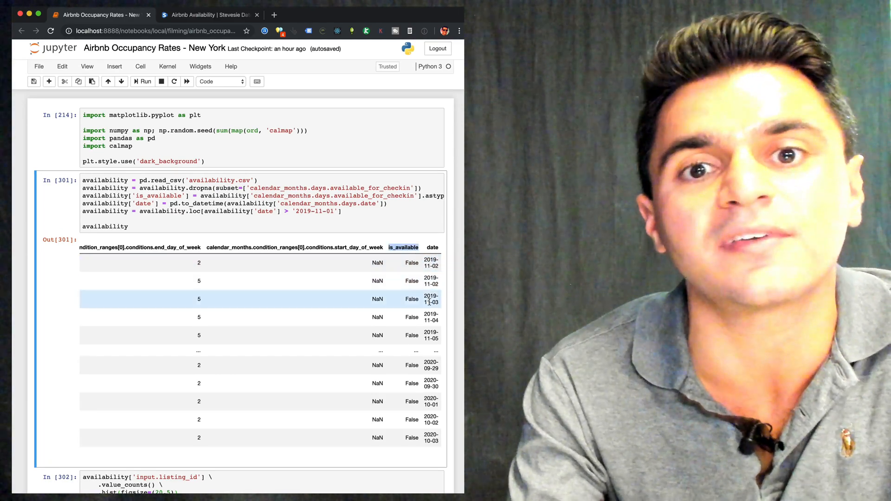
pyautogui.scroll(-3)
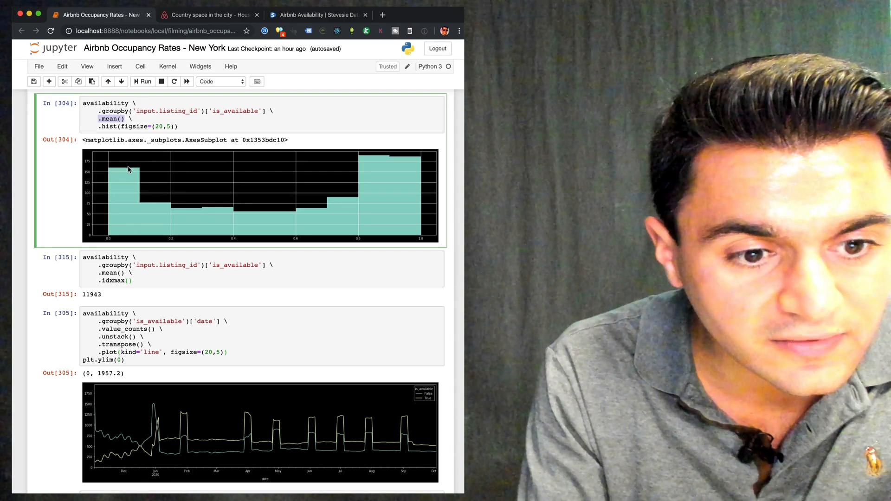
pyautogui.moveTo(329, 258)
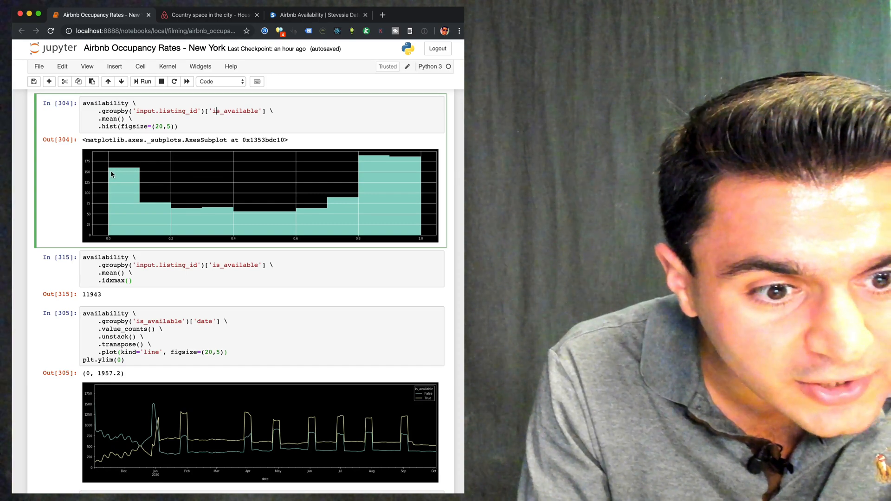
pyautogui.moveTo(165, 188)
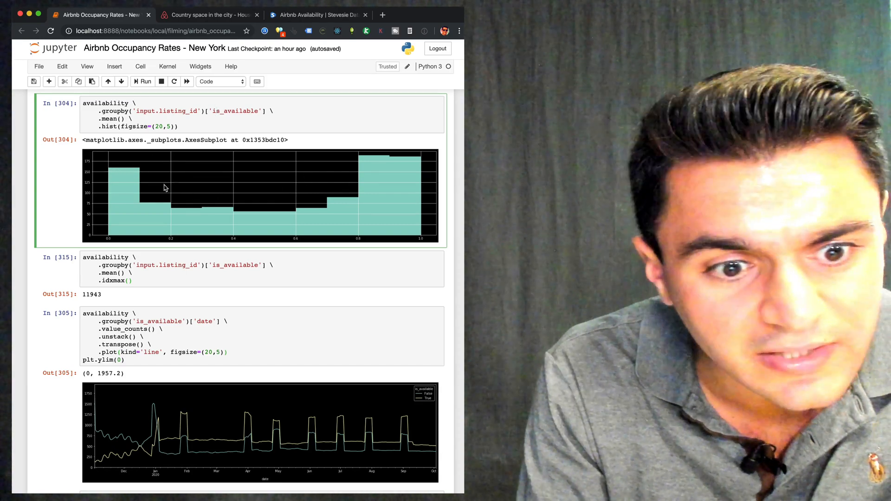
pyautogui.moveTo(147, 184)
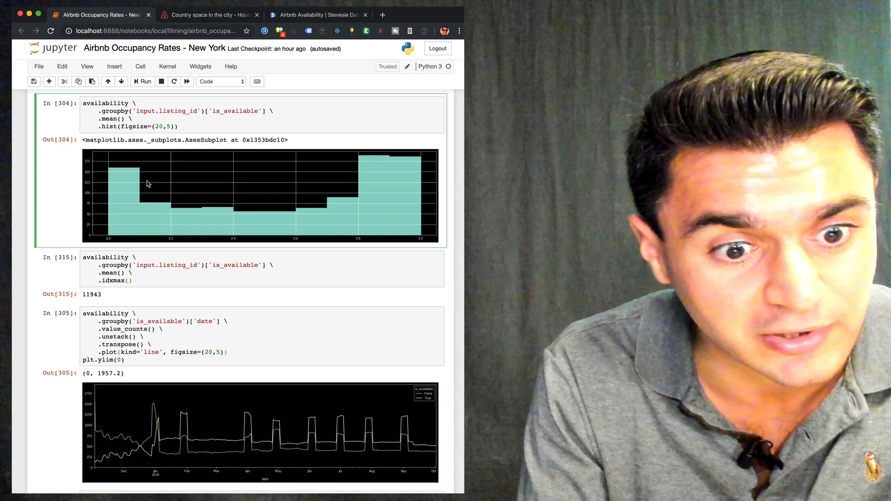
pyautogui.moveTo(413, 248)
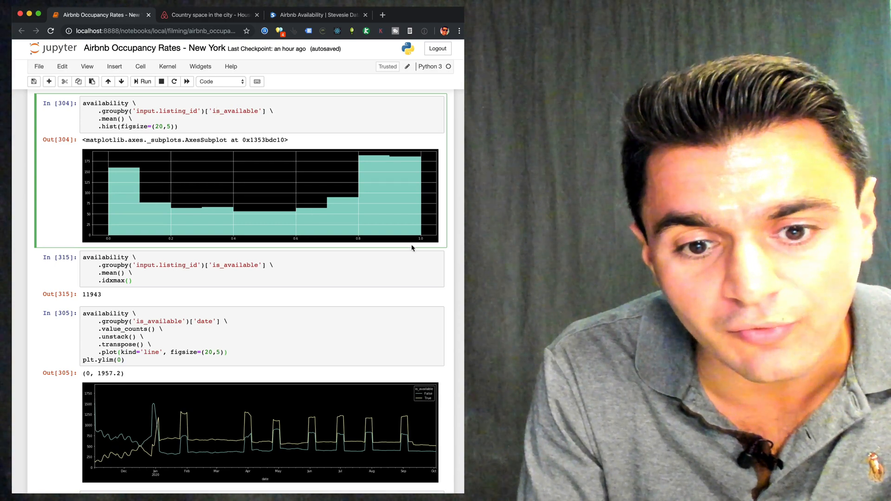
pyautogui.moveTo(458, 297)
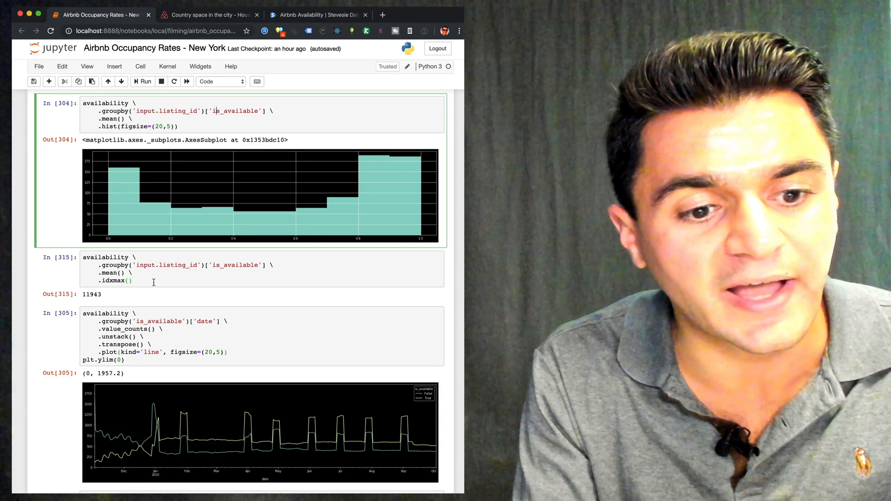
# - Rerun the idxmax of mean is_available by listing_id, returning listing 11943
pyautogui.click(152, 280)
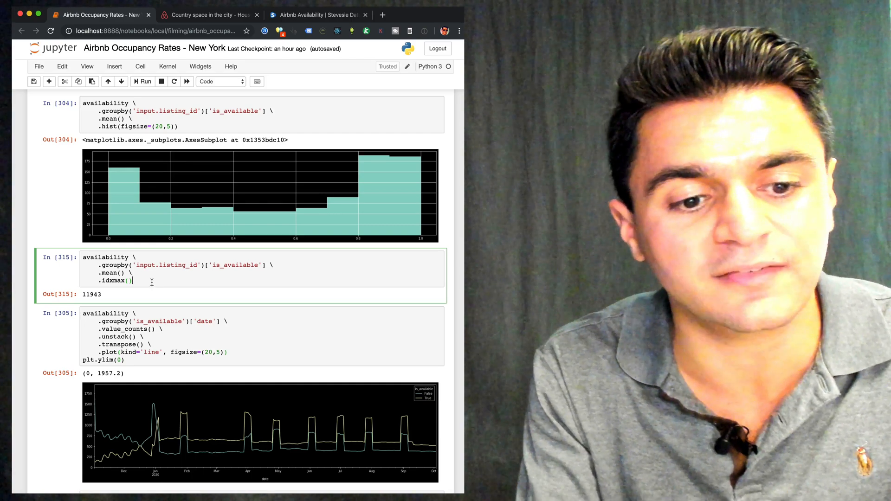
pyautogui.click(145, 82)
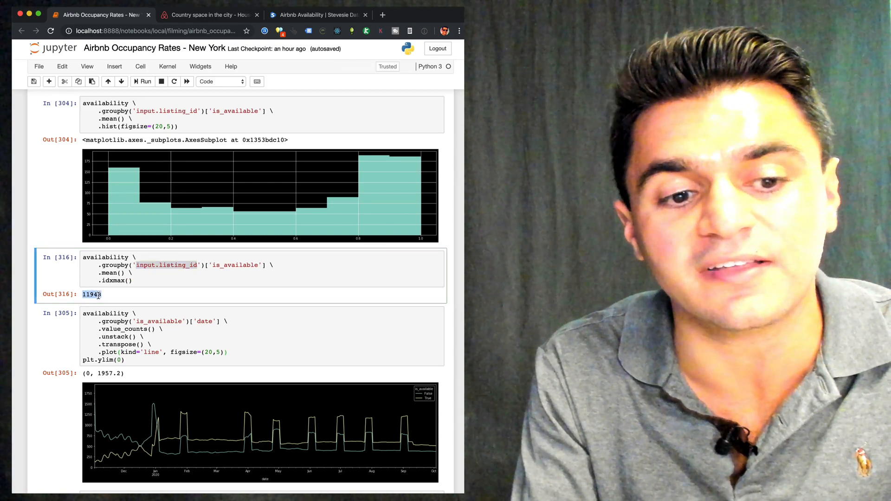
pyautogui.moveTo(209, 15)
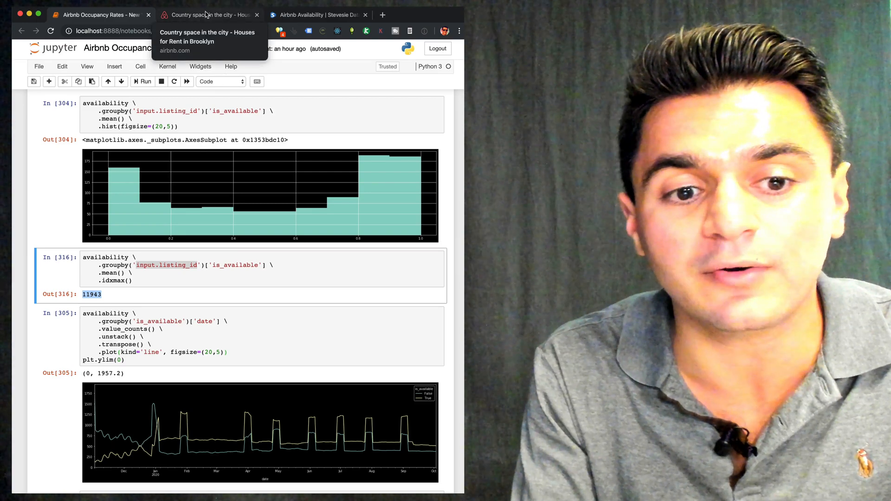
# - Confirm listing 11943's id in the address and page its availability calendar ahead for open dates
pyautogui.click(211, 14)
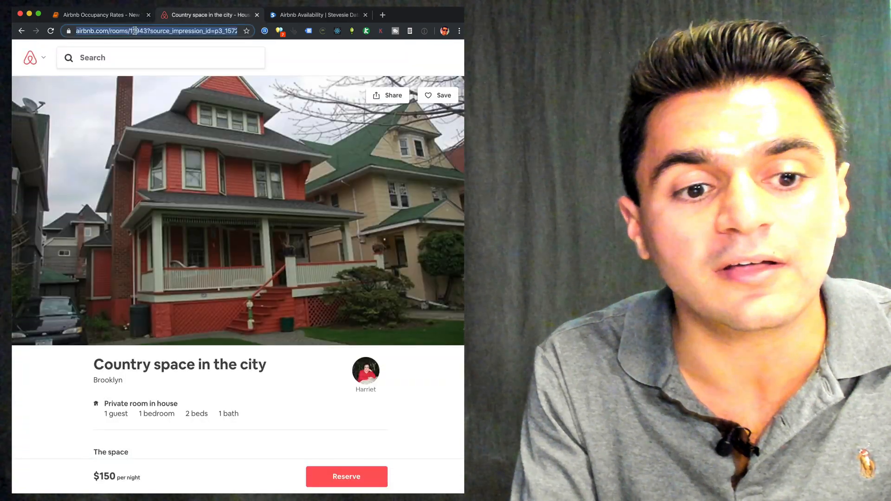
pyautogui.click(153, 30)
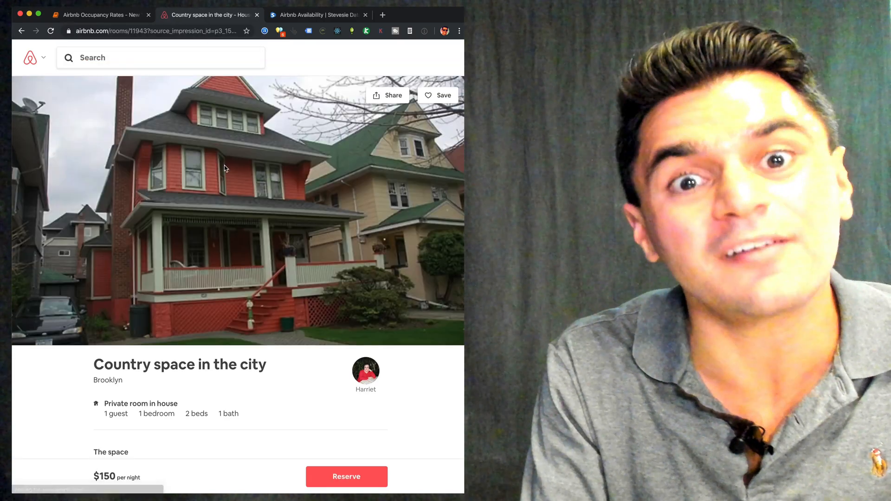
pyautogui.scroll(-3)
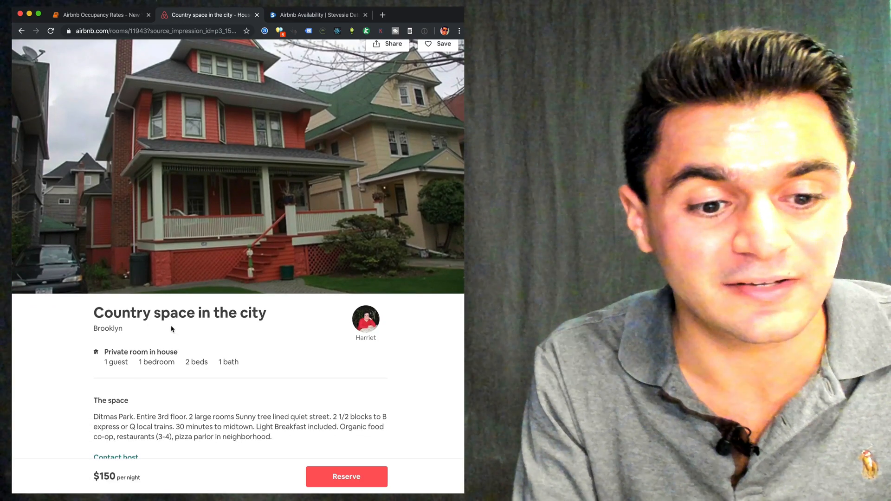
pyautogui.scroll(-3)
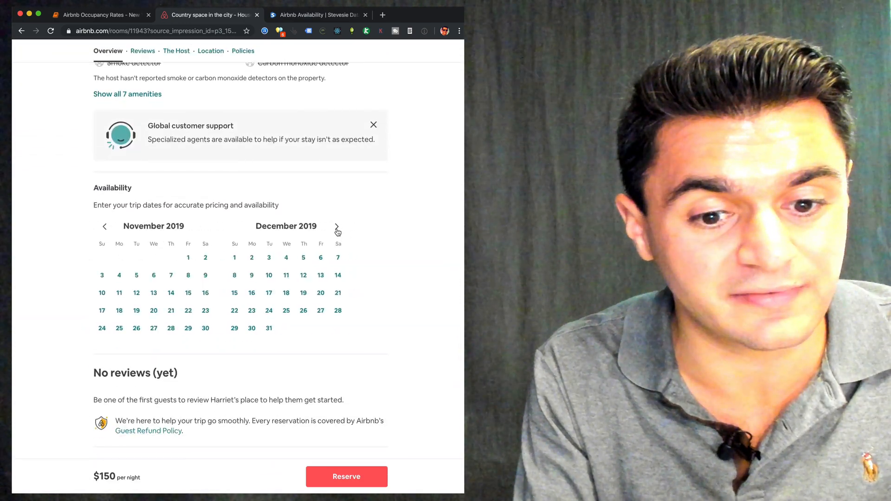
pyautogui.click(337, 226)
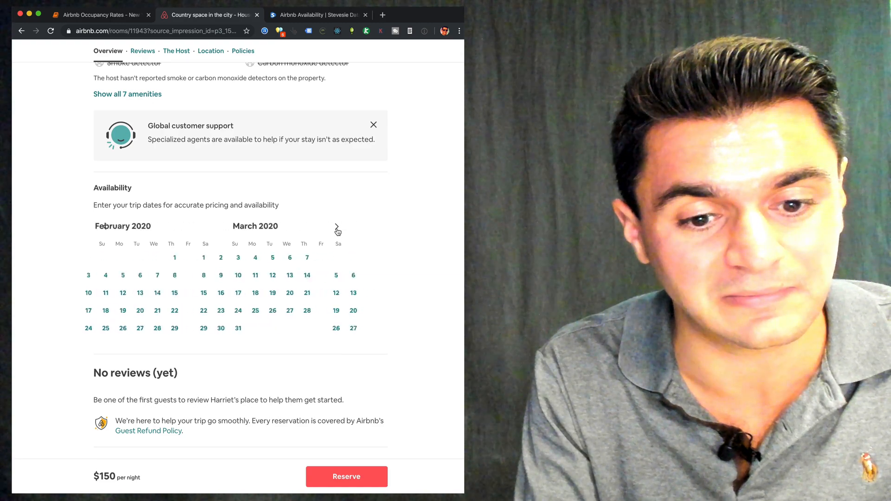
pyautogui.click(337, 227)
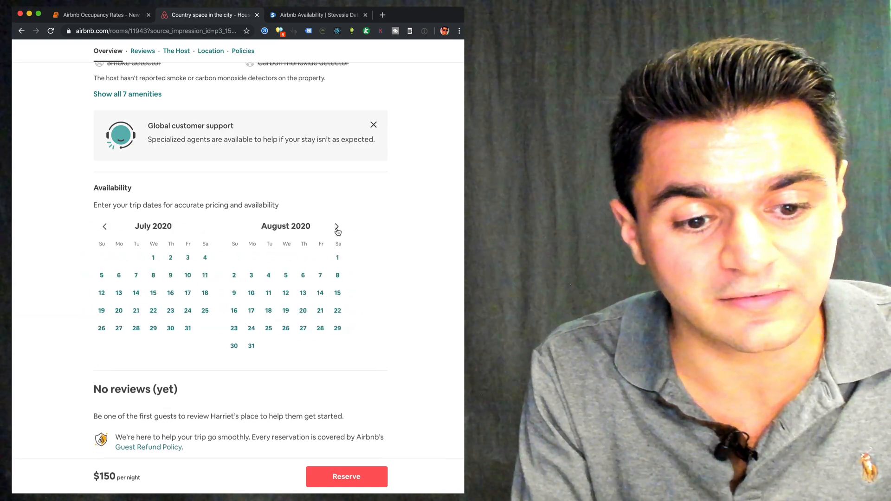
pyautogui.scroll(-3)
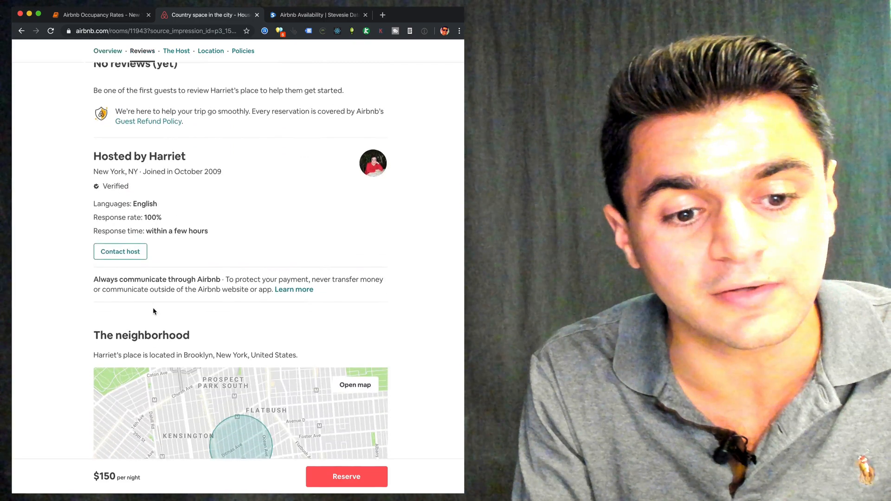
pyautogui.moveTo(100, 14)
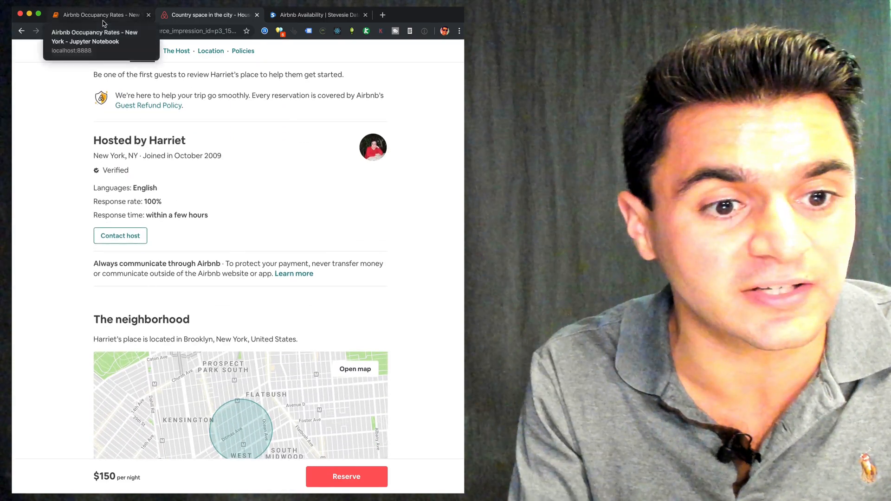
# - Run the idxmin cell in the notebook, returning 12048 as the least-available listing
pyautogui.click(96, 14)
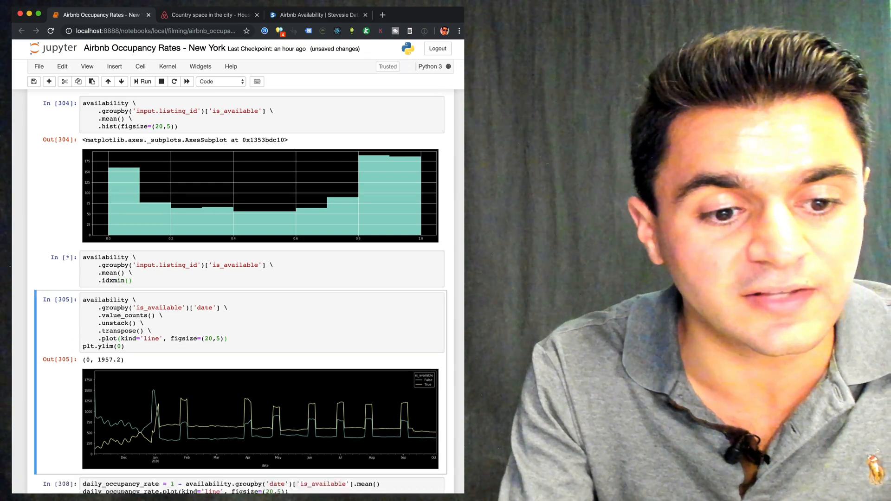
pyautogui.click(145, 81)
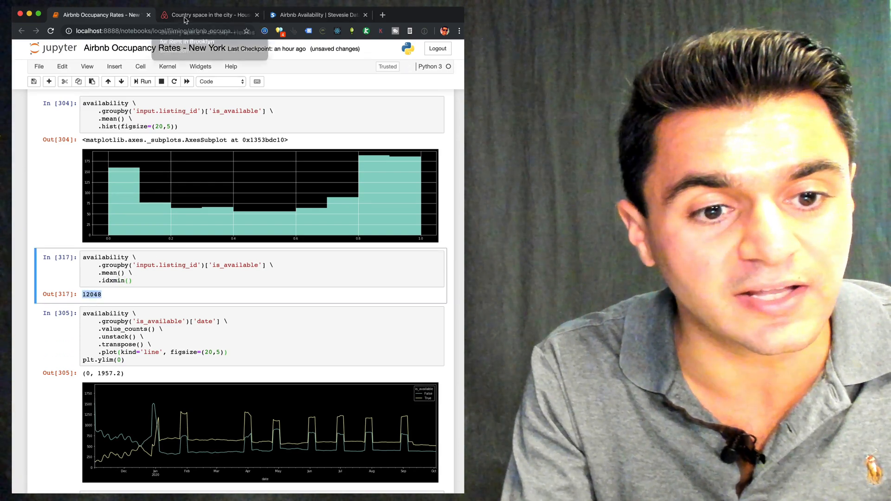
# - View listing 12048, the $40 LowerEastSide shared room, and page its calendar to July–August 2020 showing all dates unavailable
pyautogui.click(209, 14)
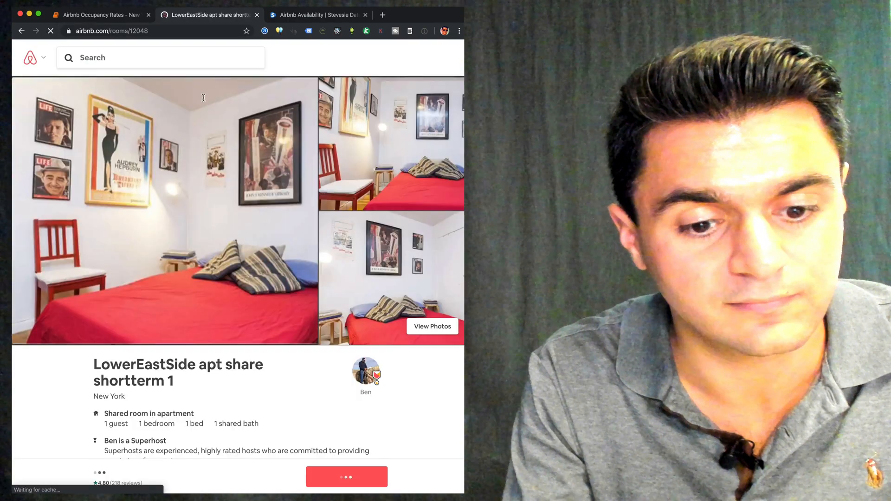
pyautogui.scroll(-3)
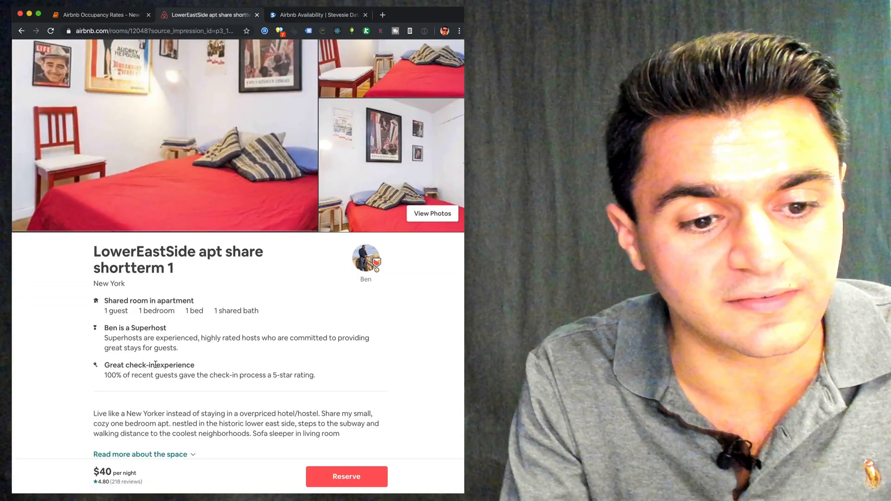
pyautogui.scroll(-3)
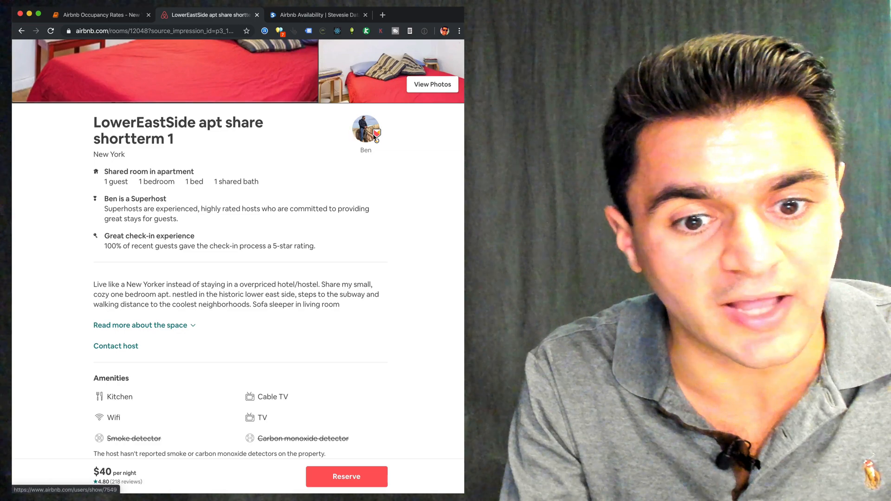
pyautogui.scroll(-3)
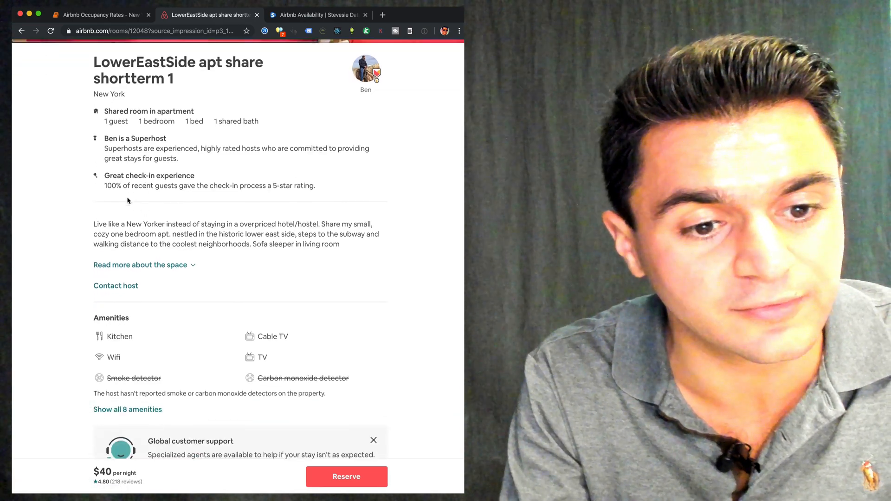
pyautogui.scroll(-3)
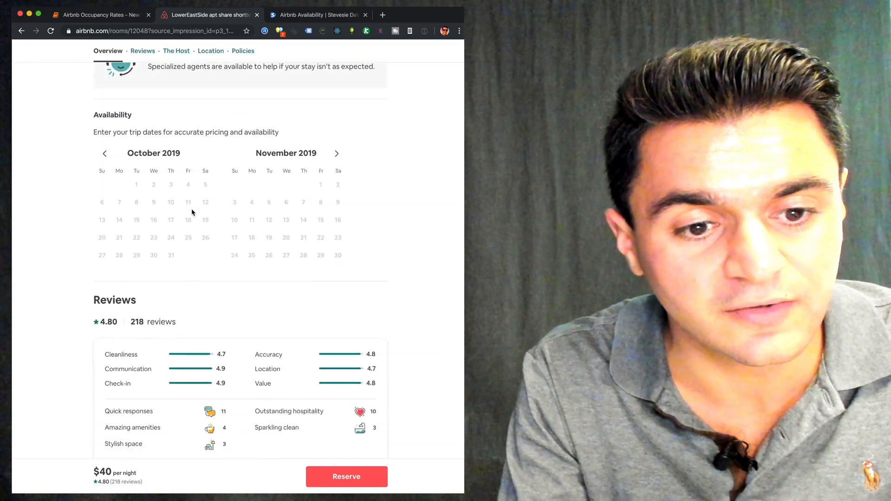
pyautogui.click(336, 153)
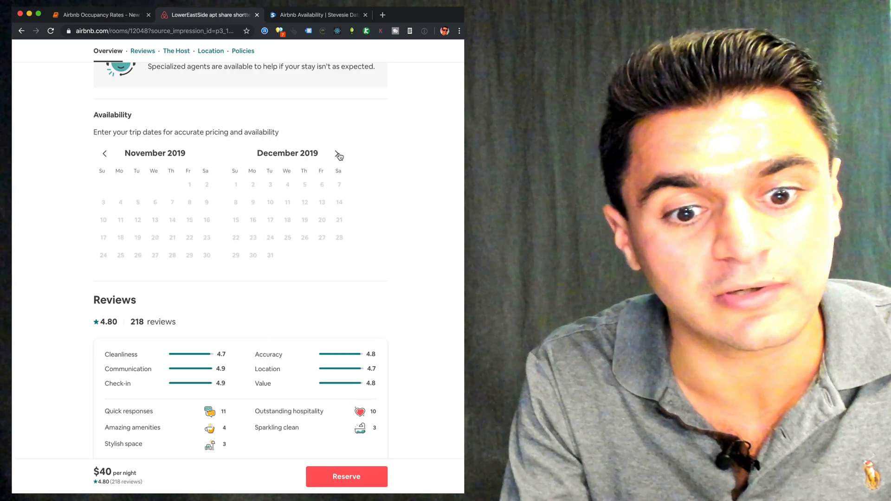
pyautogui.click(338, 153)
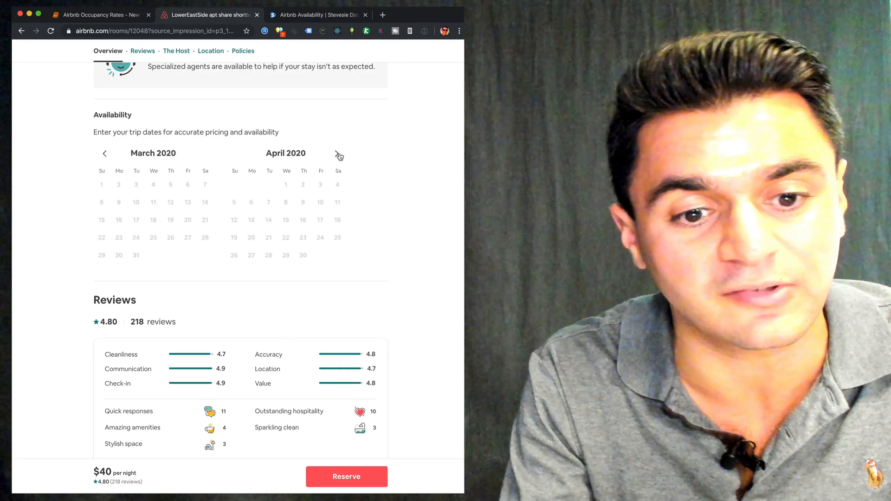
pyautogui.click(338, 153)
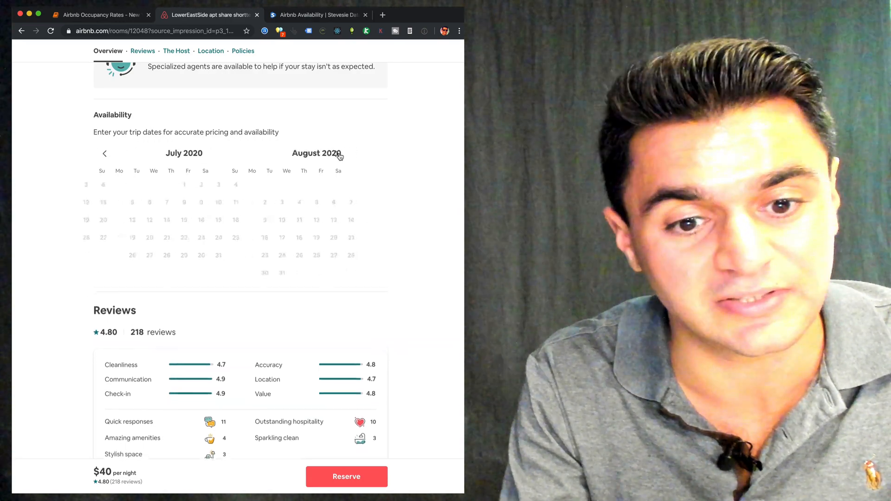
pyautogui.scroll(-3)
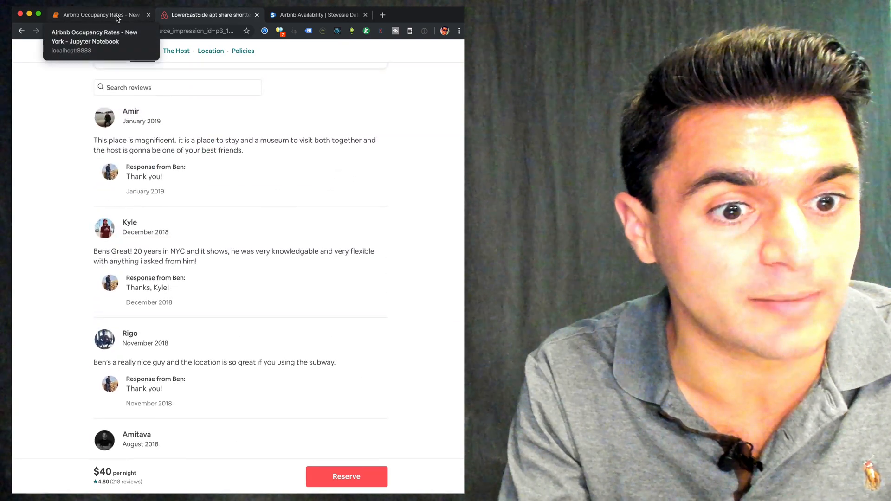
# - Show the value_counts line plot of booked versus unbooked listings and the daily occupancy rate
pyautogui.click(99, 13)
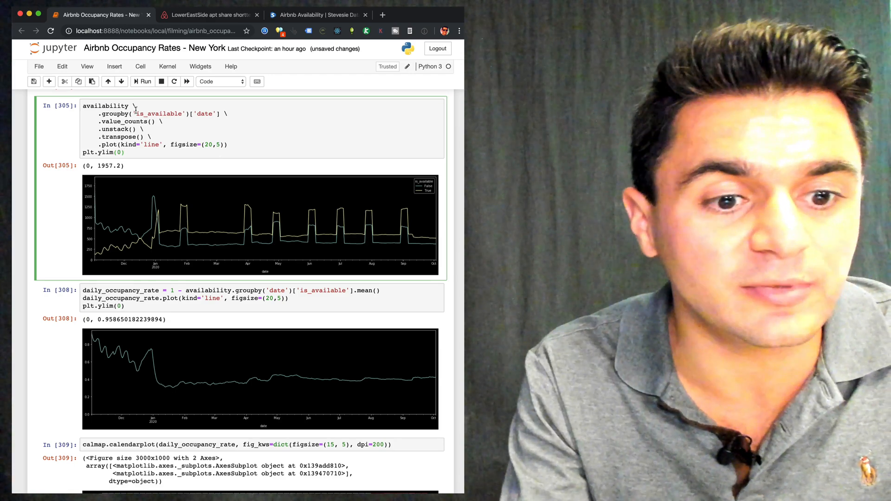
pyautogui.doubleClick(161, 114)
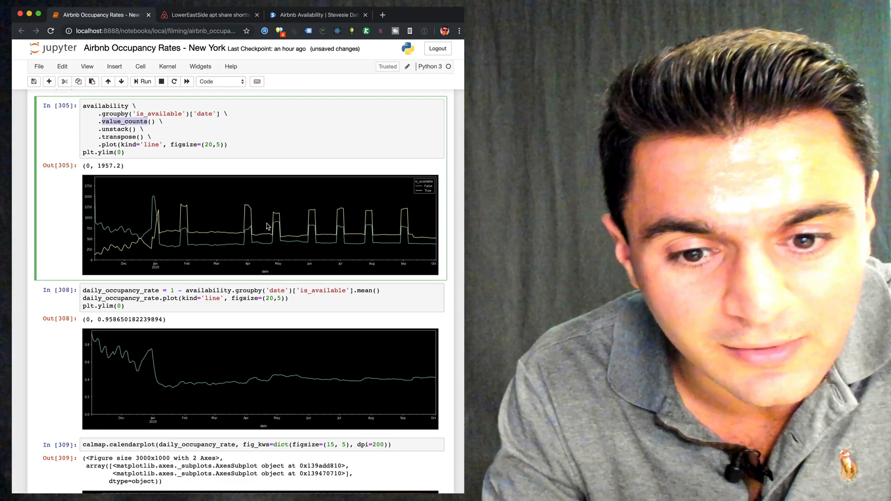
pyautogui.moveTo(95, 257)
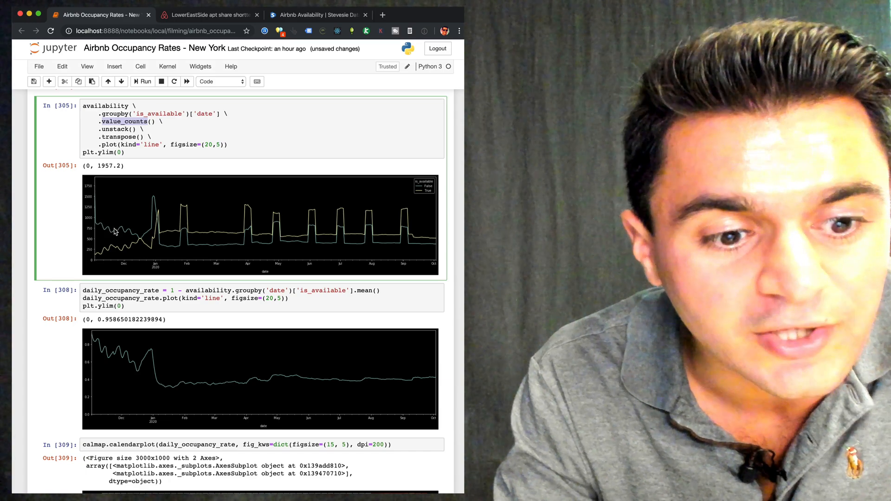
pyautogui.moveTo(119, 238)
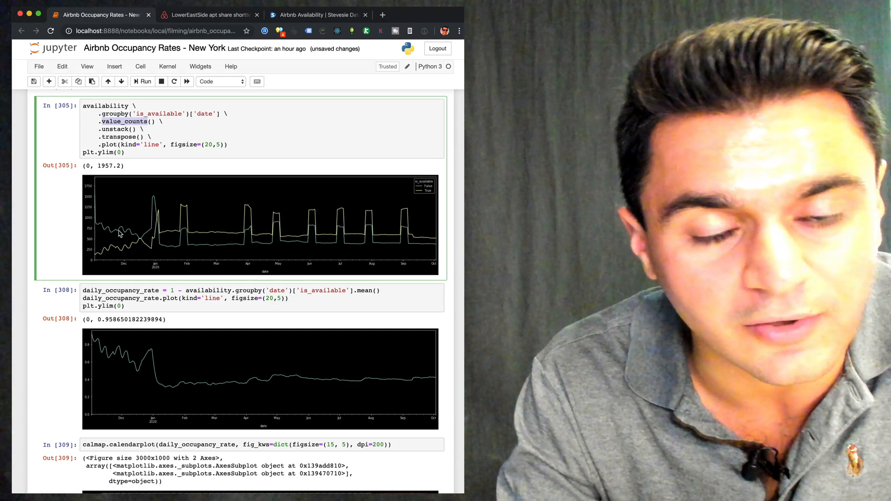
pyautogui.moveTo(144, 262)
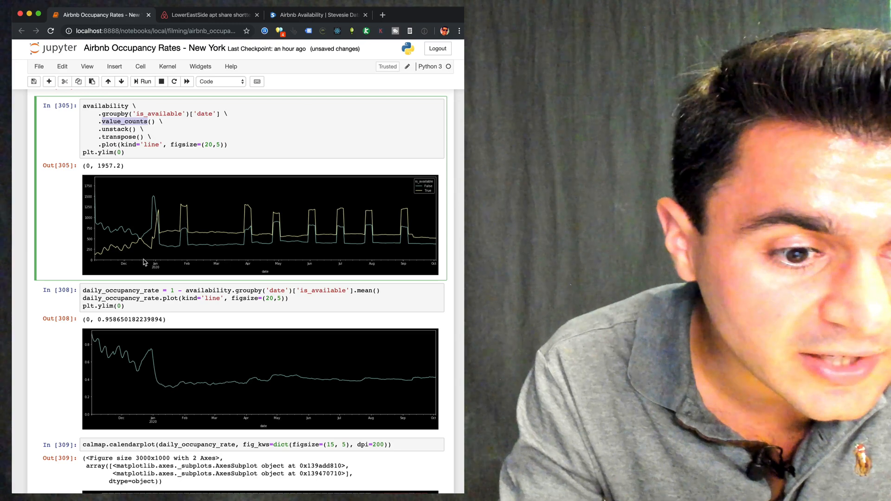
pyautogui.moveTo(155, 268)
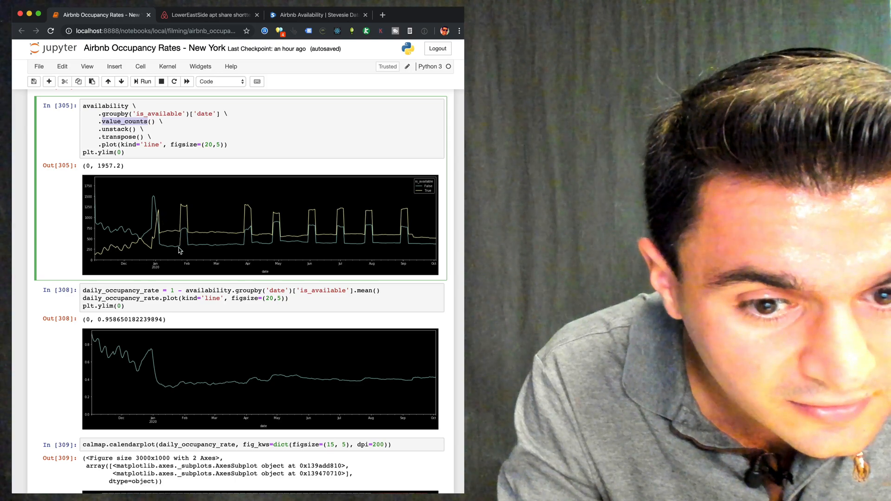
pyautogui.moveTo(161, 219)
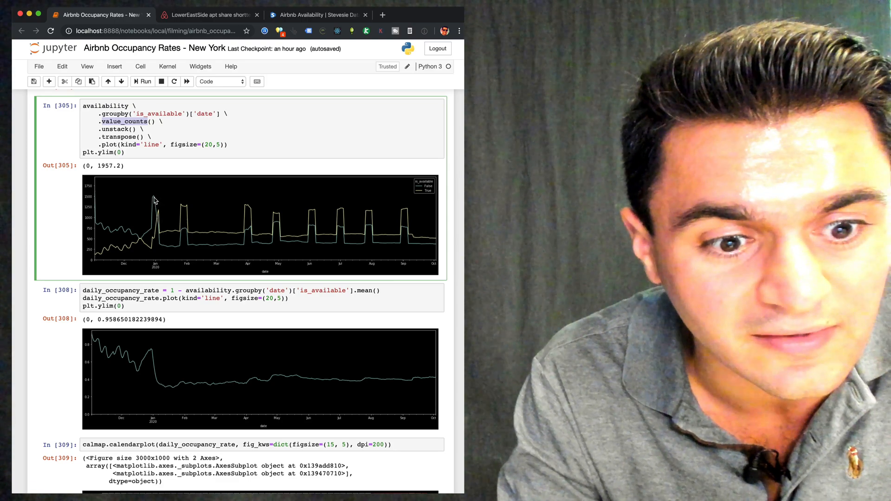
pyautogui.moveTo(149, 213)
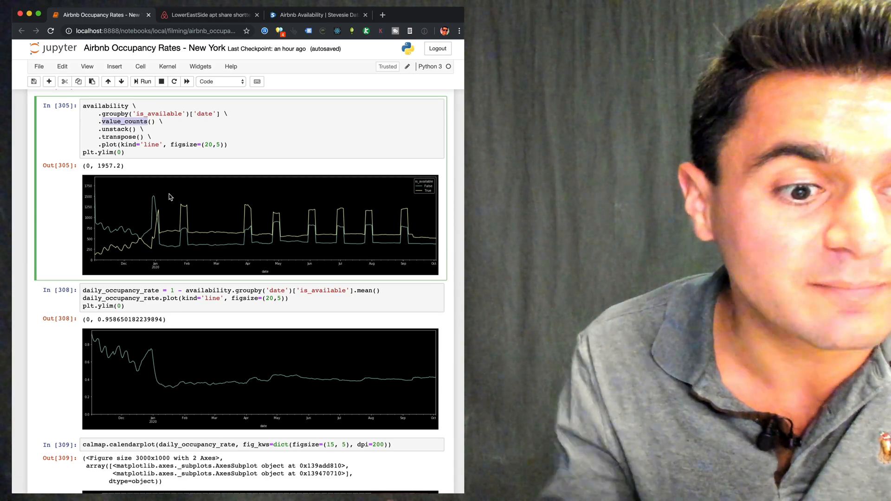
pyautogui.moveTo(172, 241)
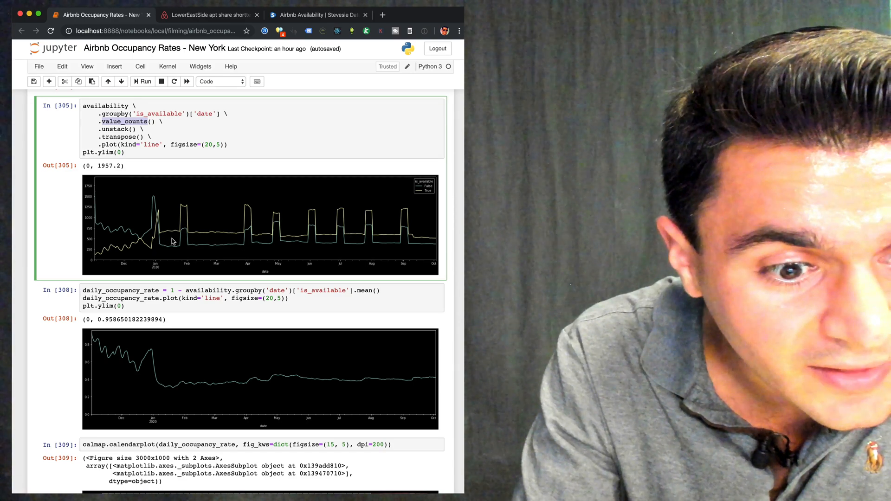
pyautogui.moveTo(193, 232)
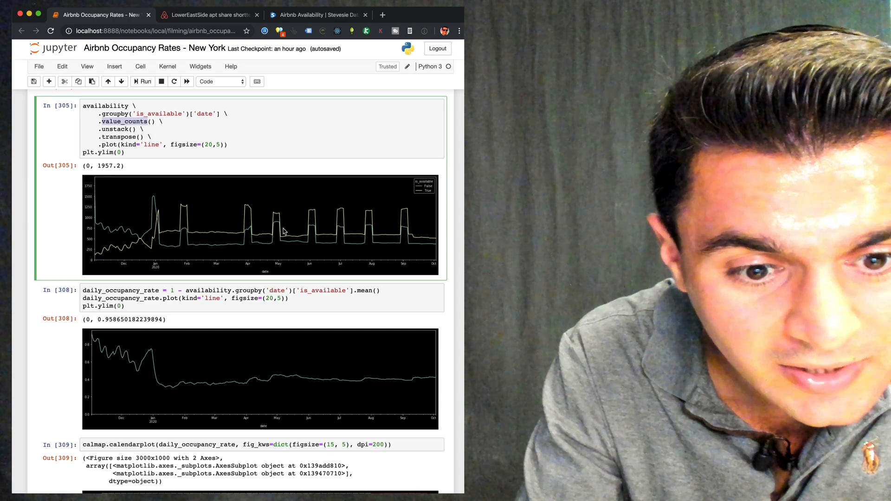
pyautogui.moveTo(339, 216)
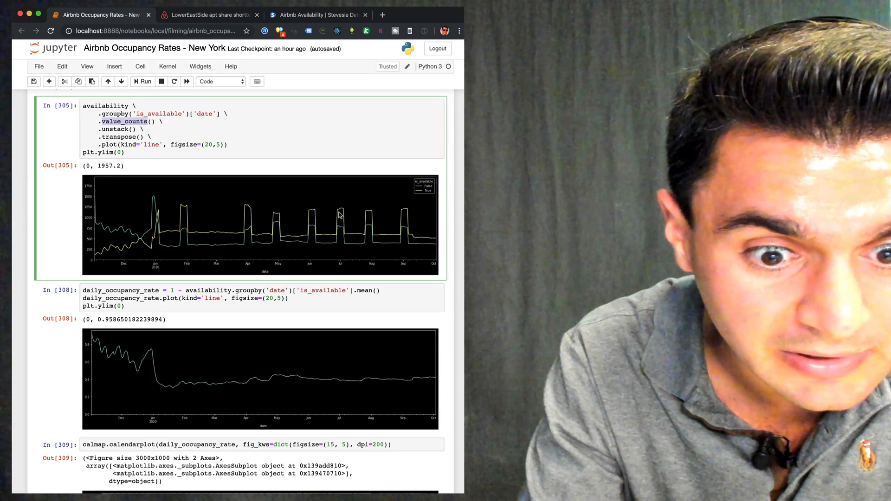
pyautogui.moveTo(408, 224)
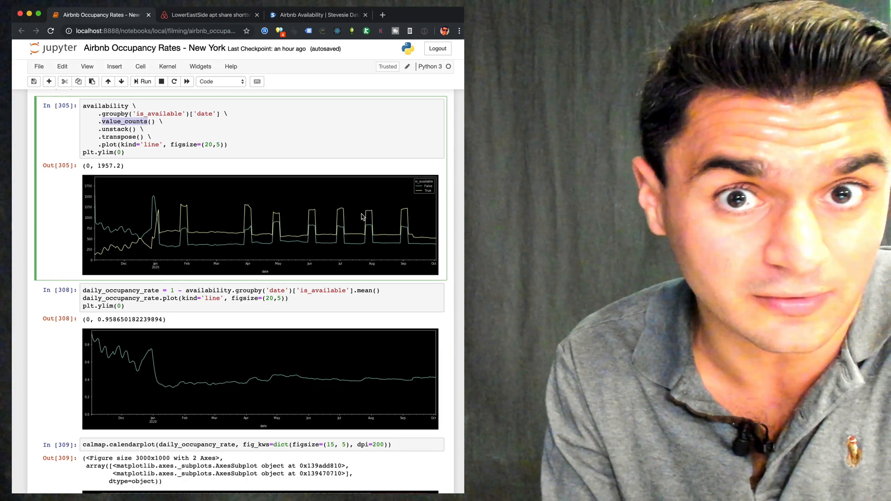
pyautogui.scroll(-3)
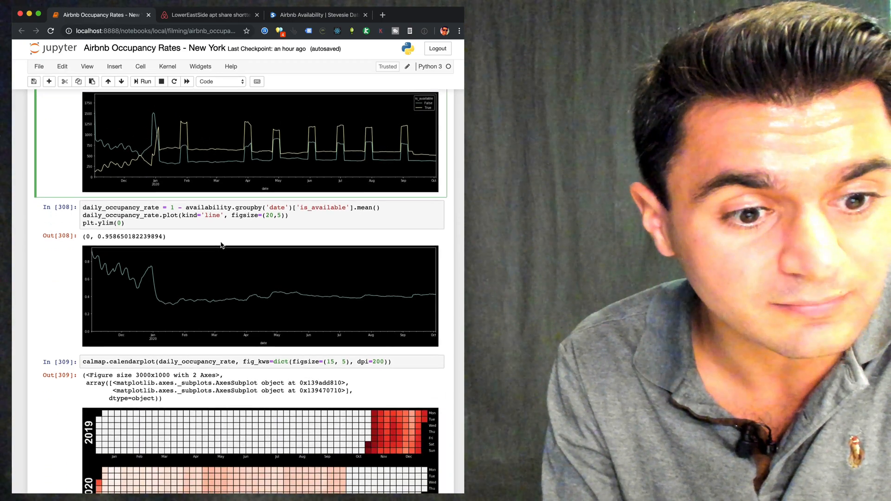
pyautogui.scroll(-3)
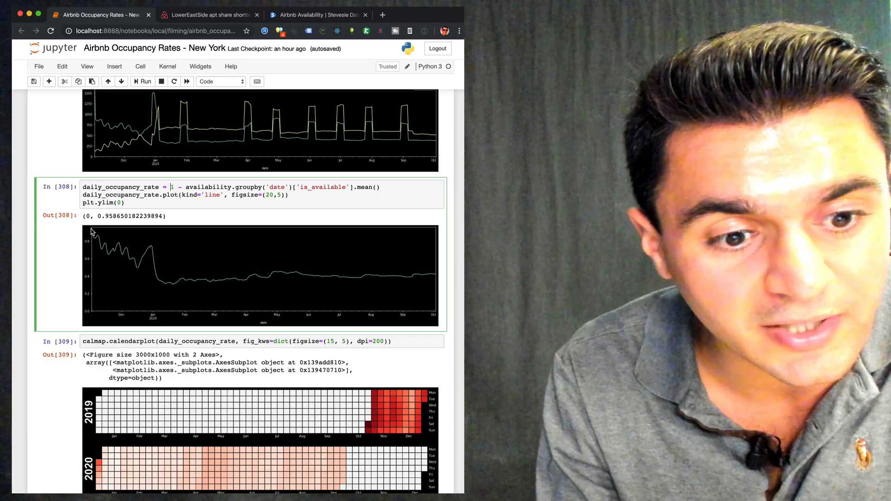
pyautogui.moveTo(141, 257)
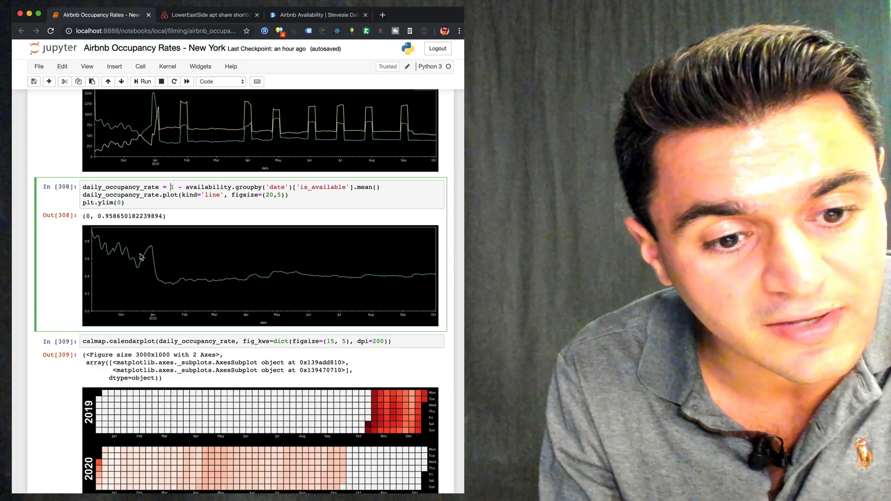
pyautogui.moveTo(99, 243)
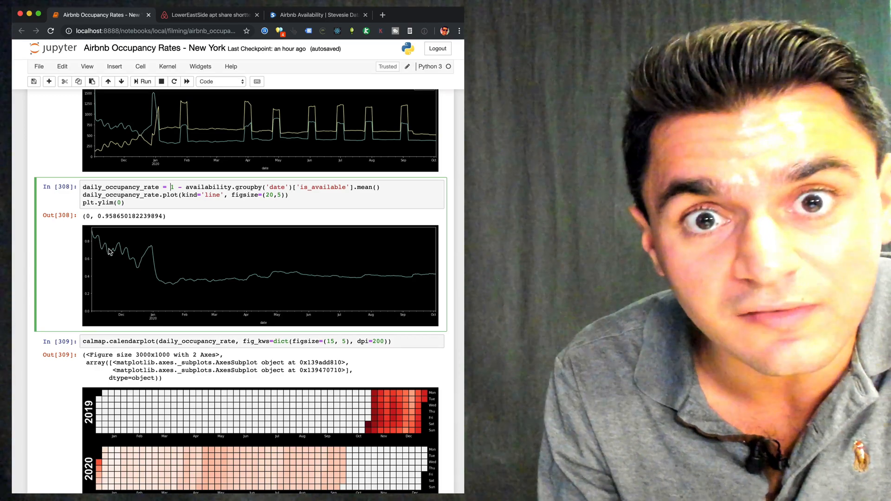
pyautogui.moveTo(131, 257)
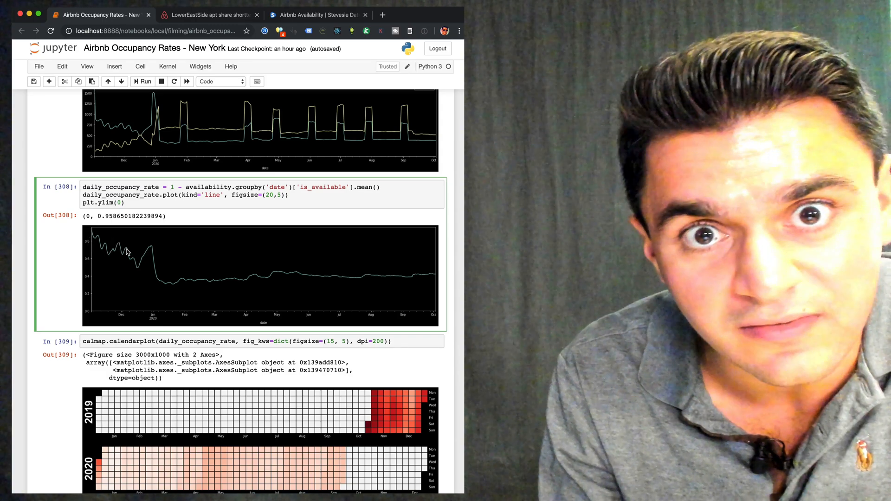
pyautogui.moveTo(141, 275)
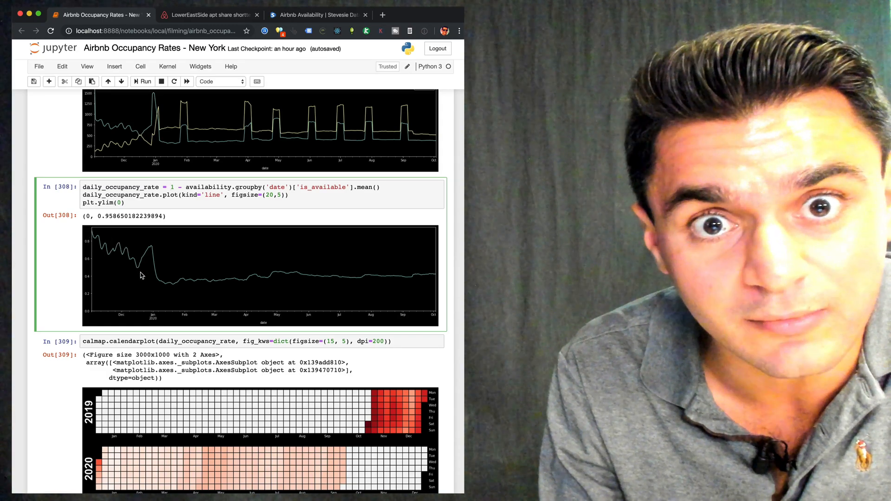
pyautogui.moveTo(145, 290)
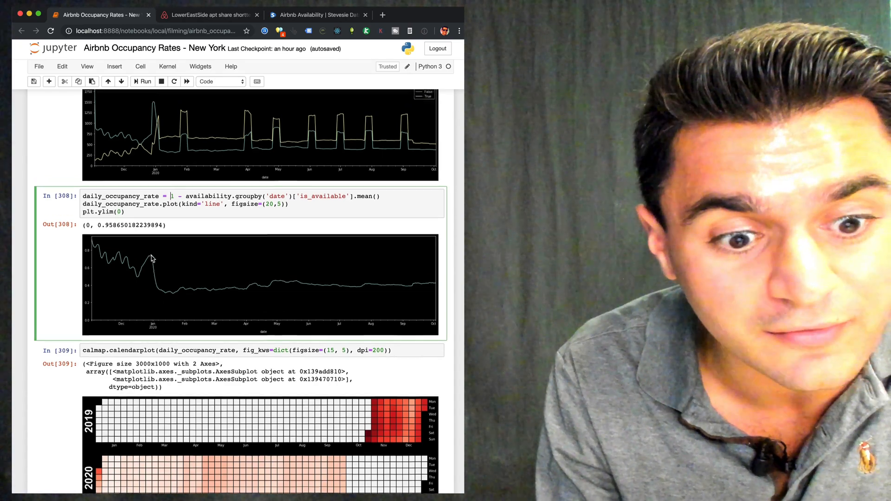
pyautogui.scroll(3)
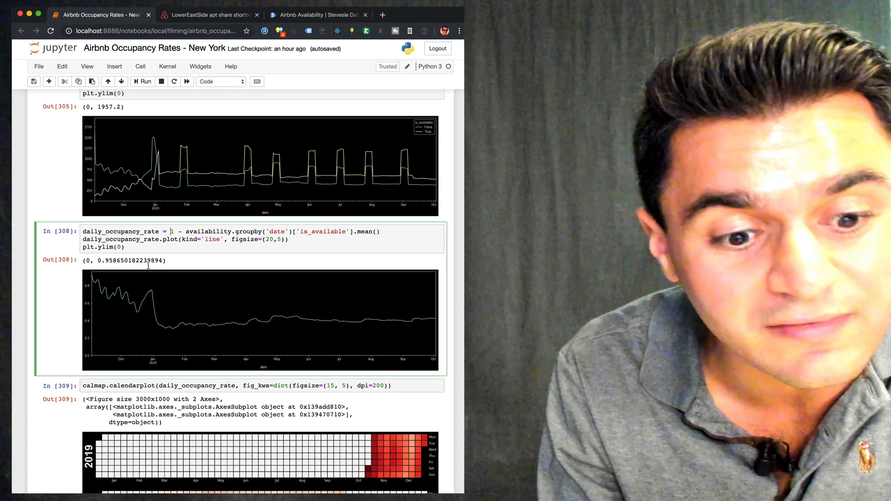
pyautogui.moveTo(188, 339)
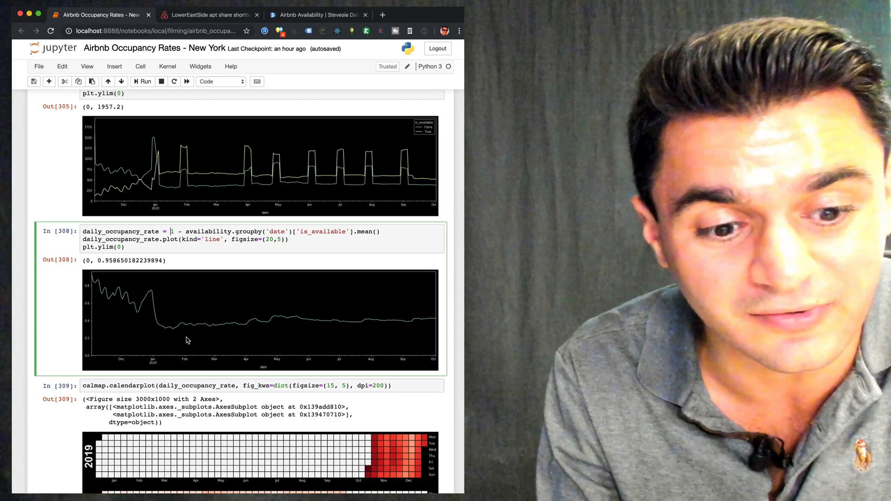
pyautogui.moveTo(172, 334)
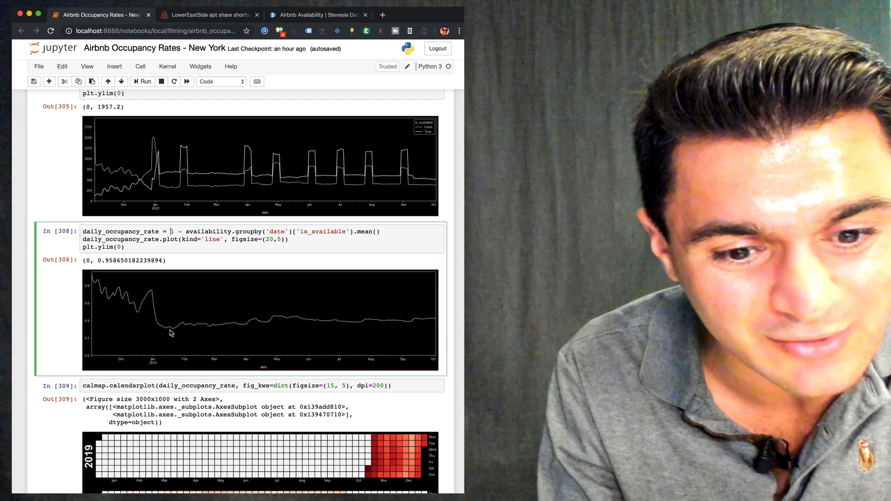
pyautogui.moveTo(272, 322)
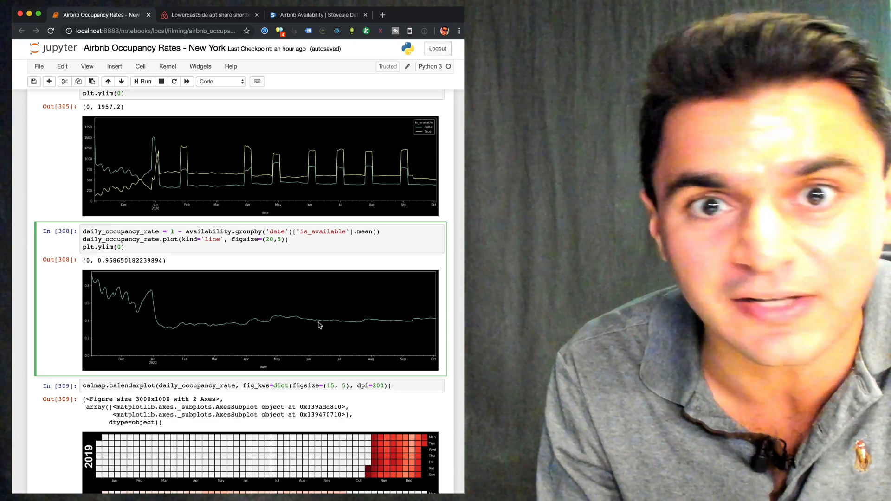
pyautogui.scroll(-3)
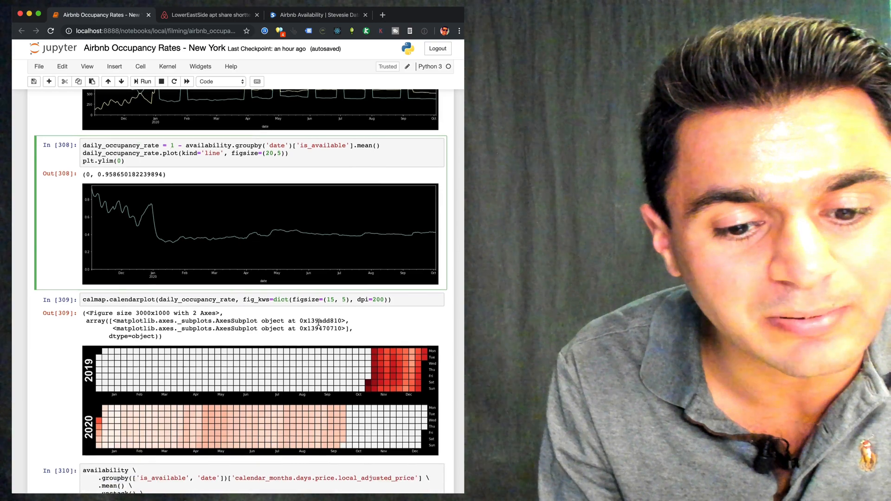
pyautogui.scroll(-3)
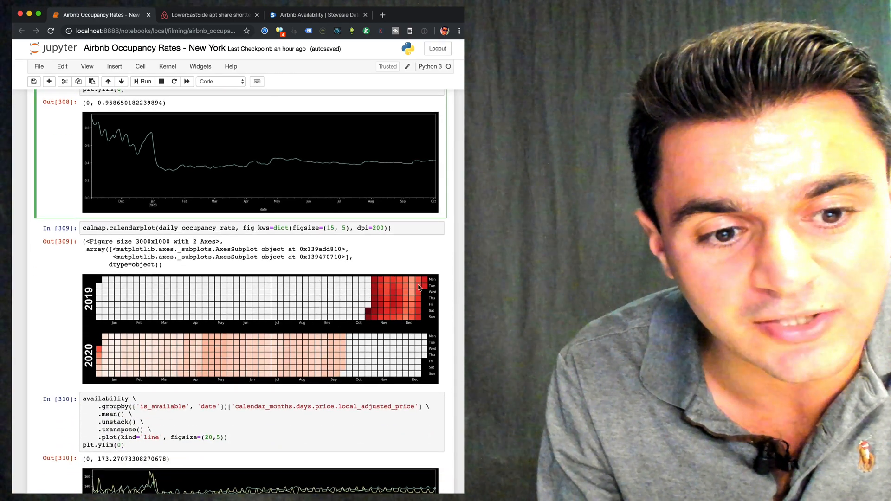
pyautogui.moveTo(390, 287)
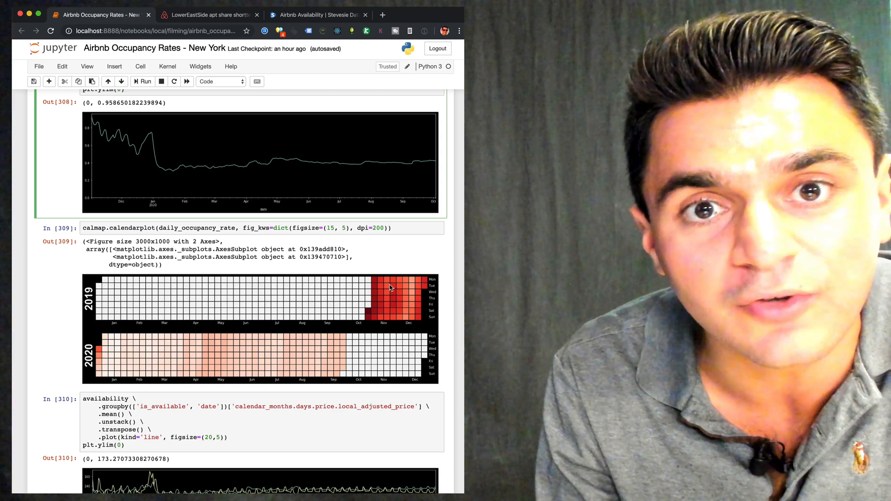
pyautogui.moveTo(395, 318)
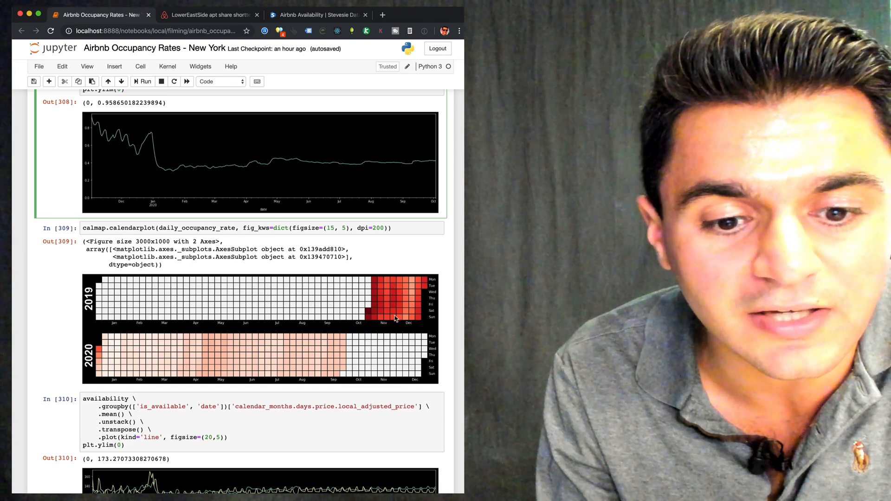
pyautogui.moveTo(146, 378)
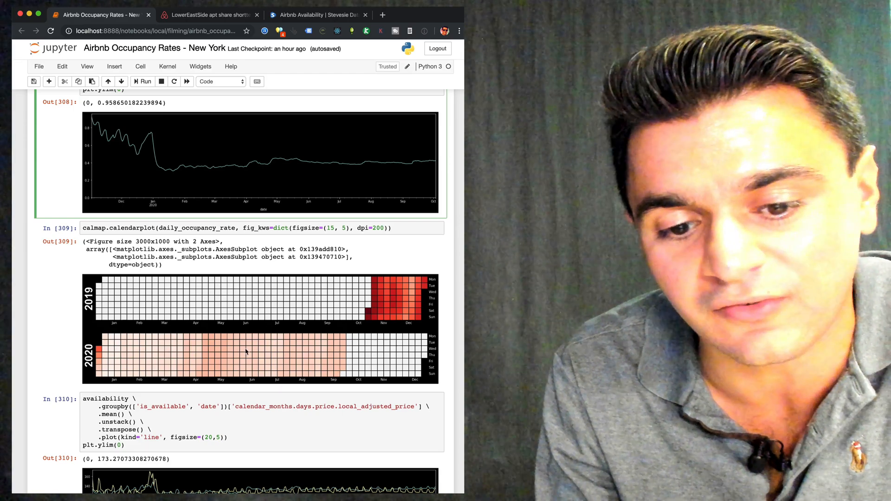
pyautogui.scroll(-3)
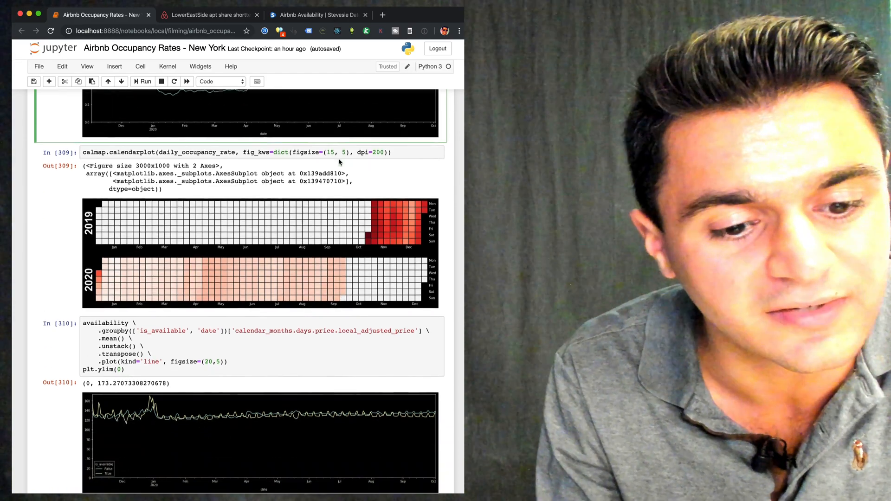
pyautogui.scroll(-3)
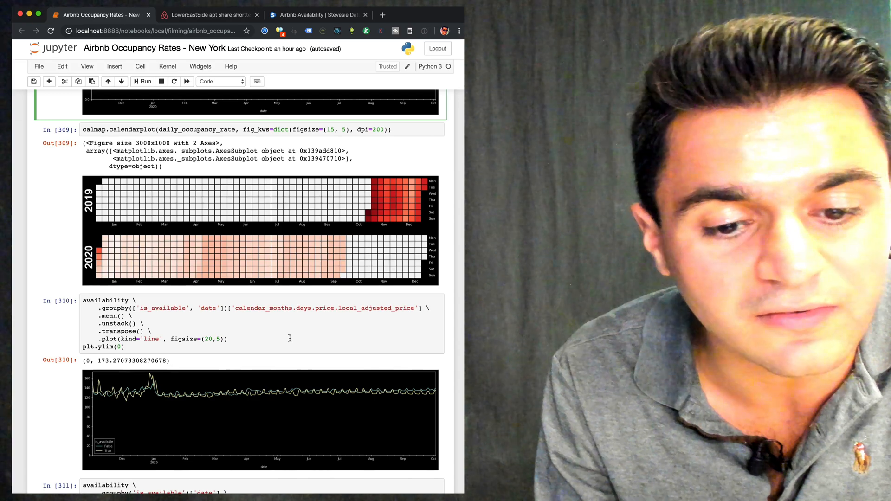
pyautogui.scroll(-3)
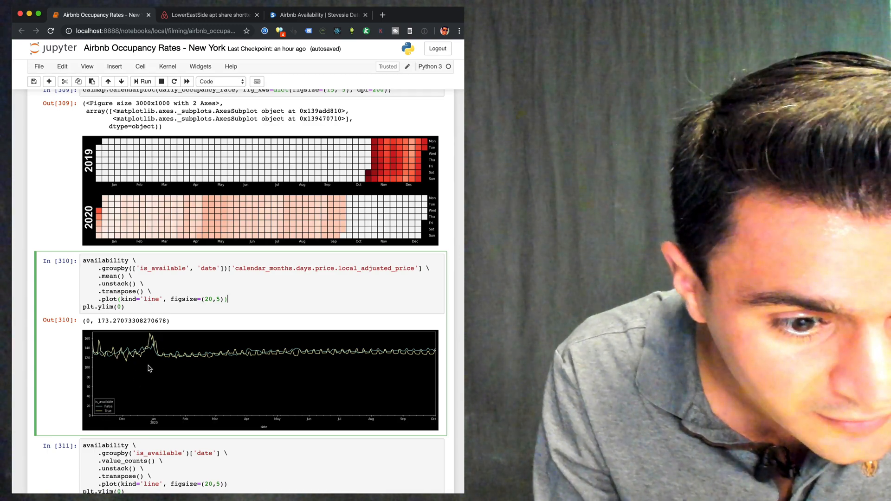
pyautogui.moveTo(159, 355)
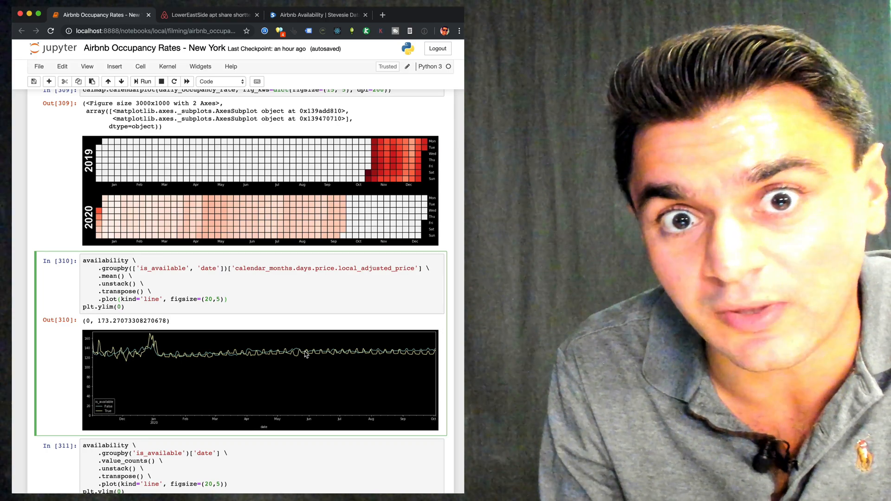
pyautogui.moveTo(151, 334)
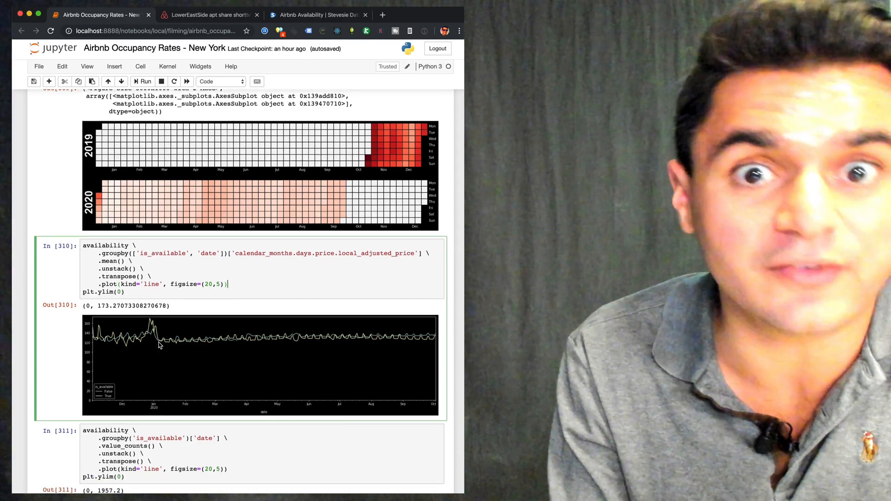
pyautogui.scroll(-3)
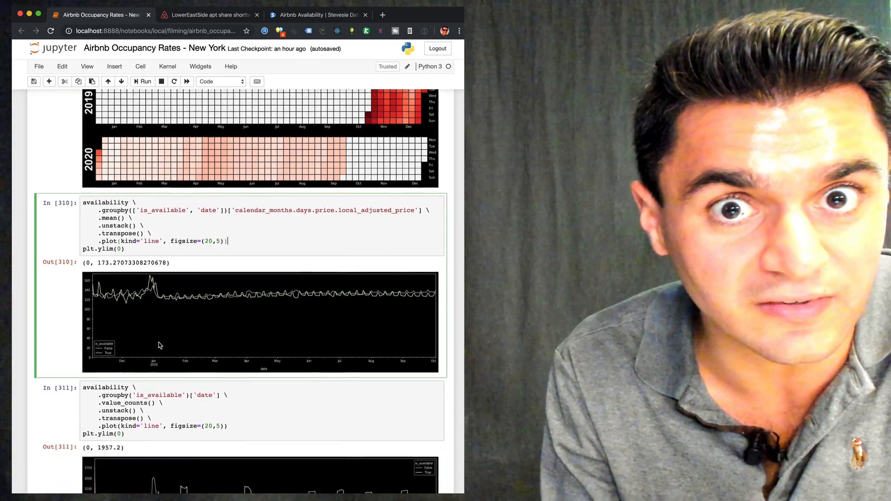
pyautogui.scroll(-3)
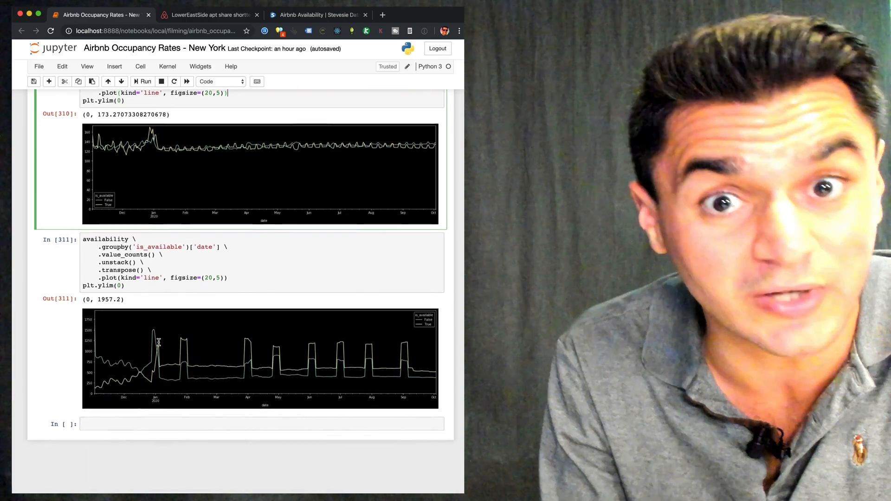